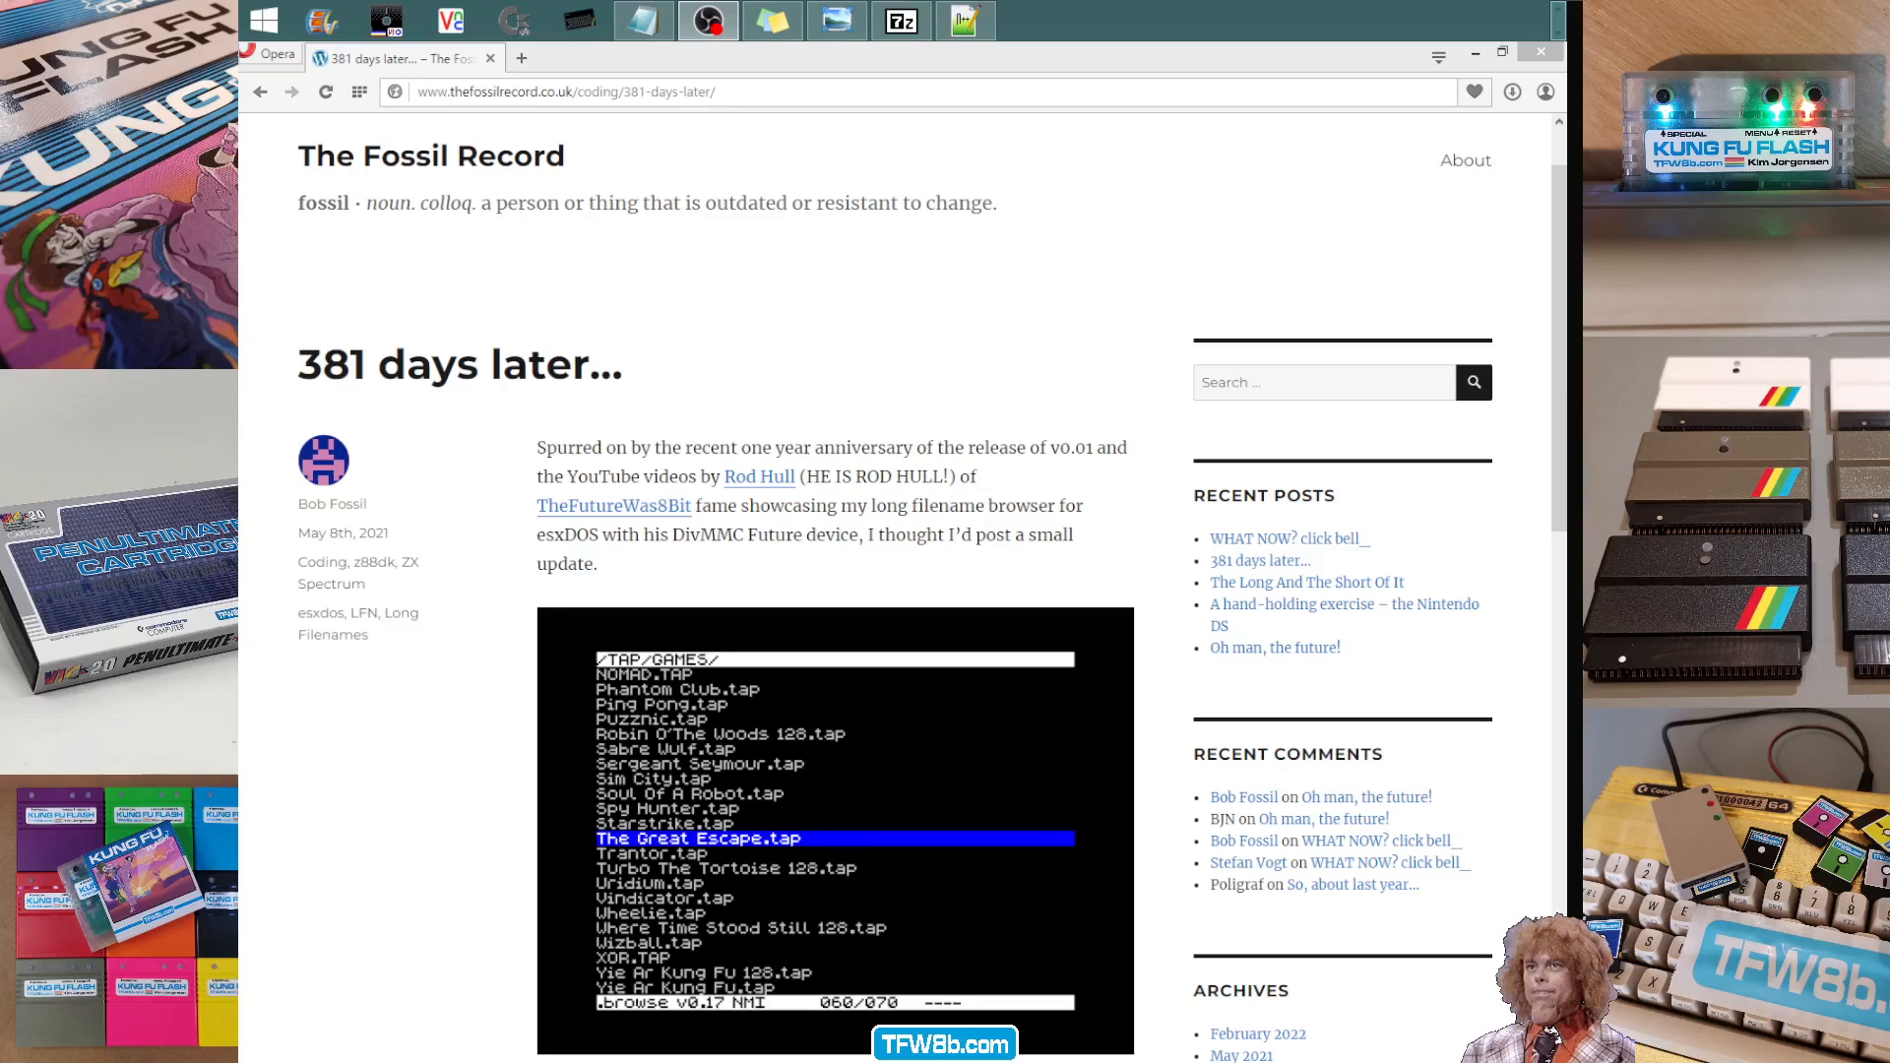
mouse_move(1535, 373)
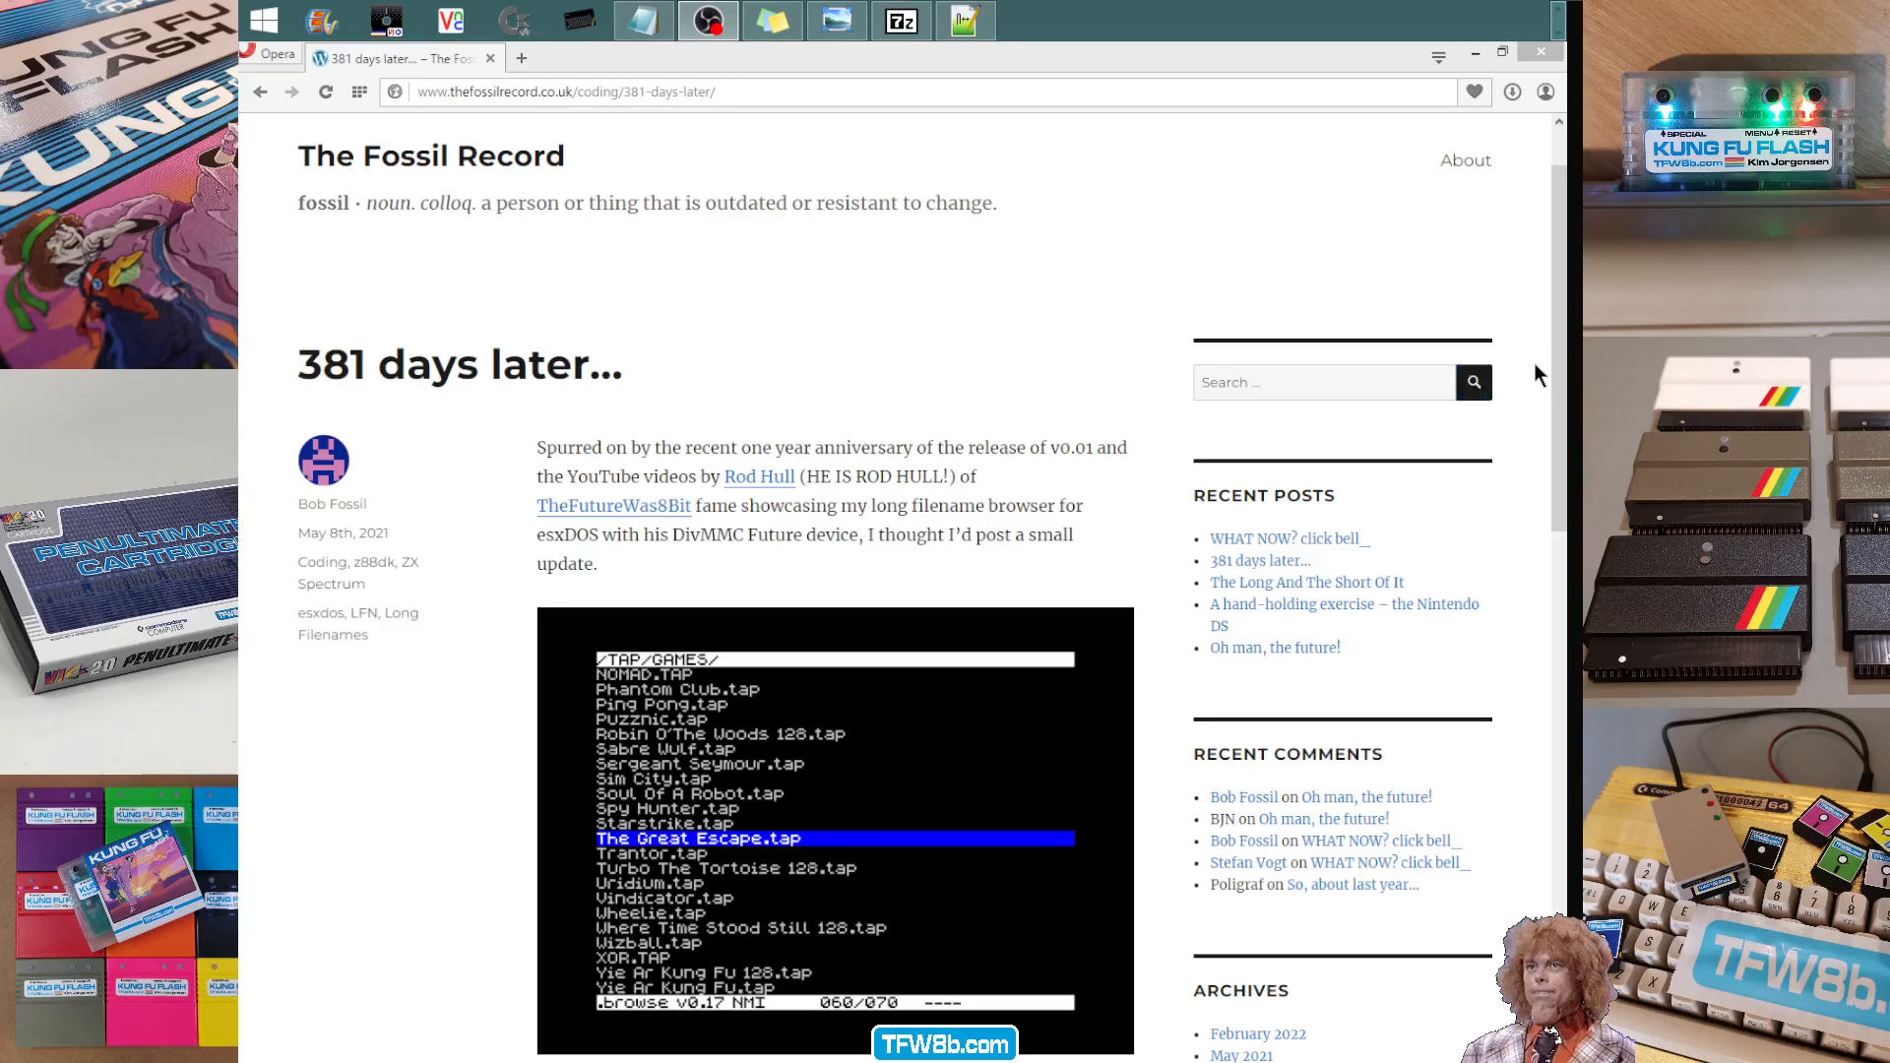
- Copy the archive's BIN and SYS folders onto drive H:, merging with its existing folders
scroll(down, 3)
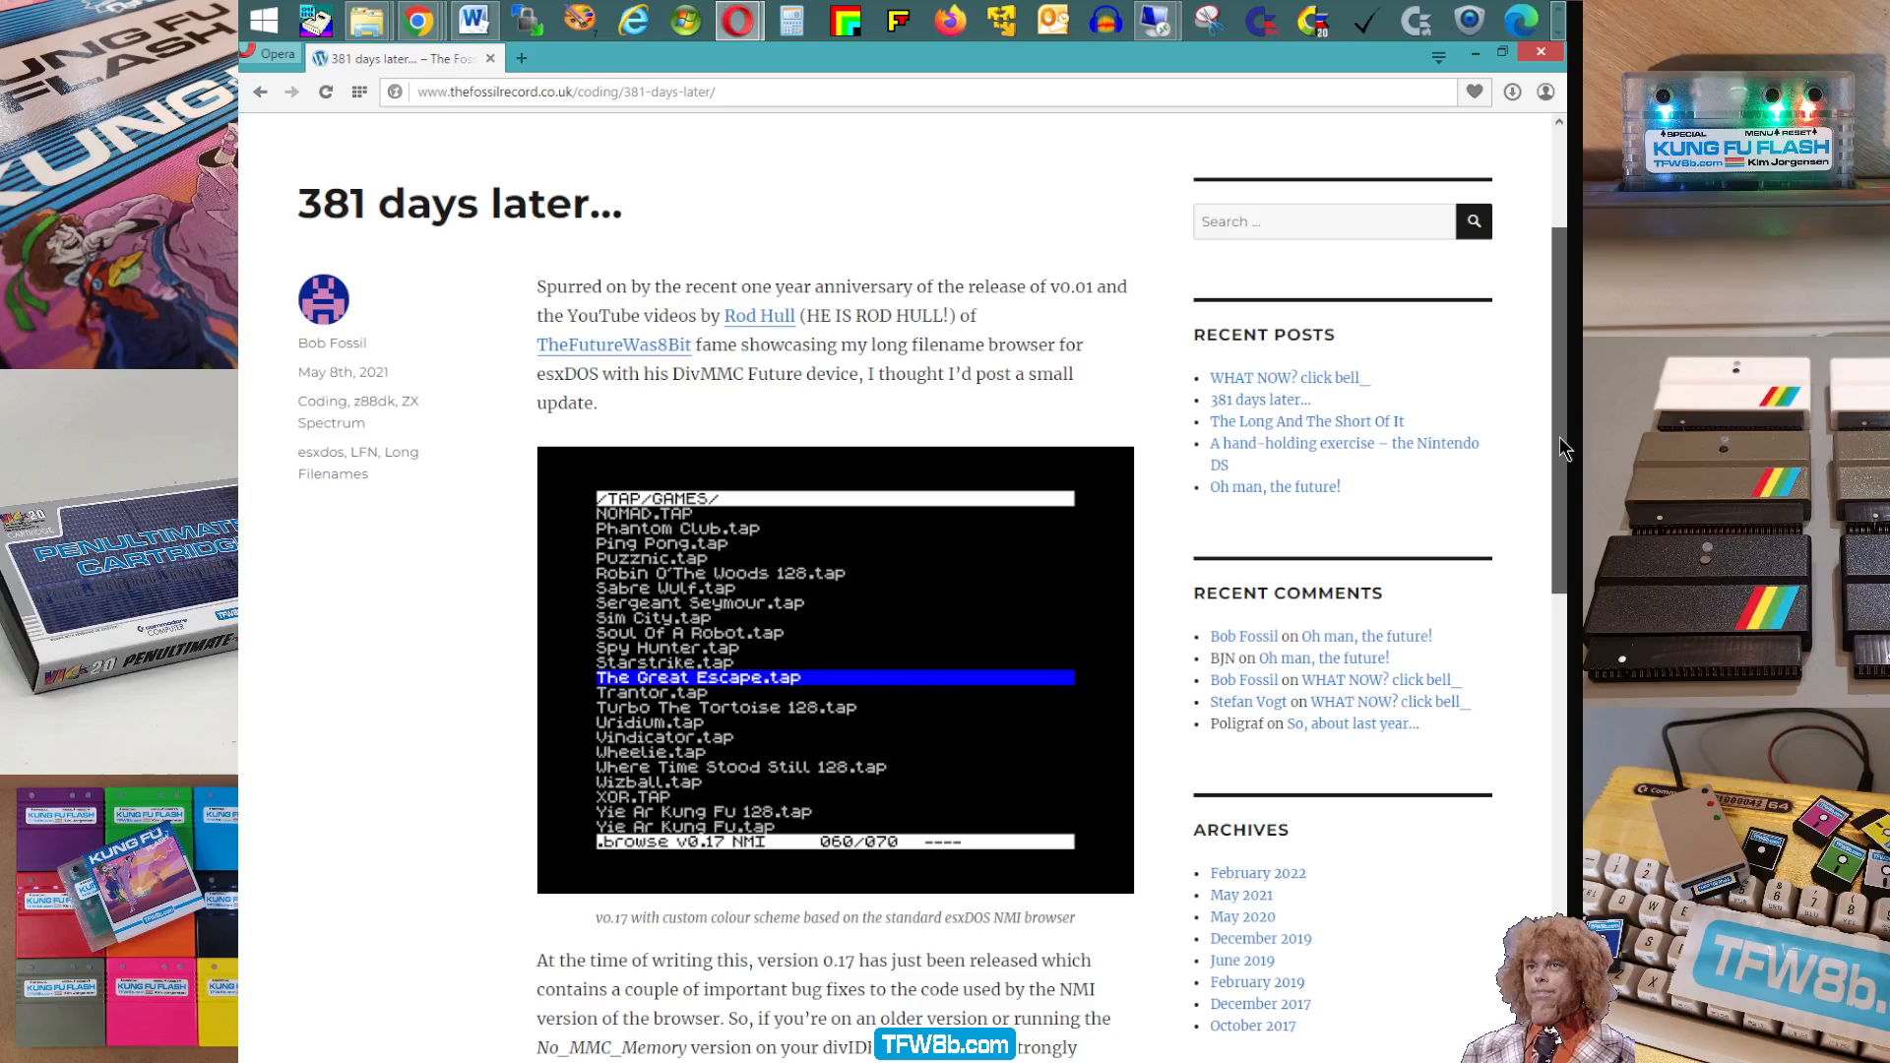
scroll(down, 3)
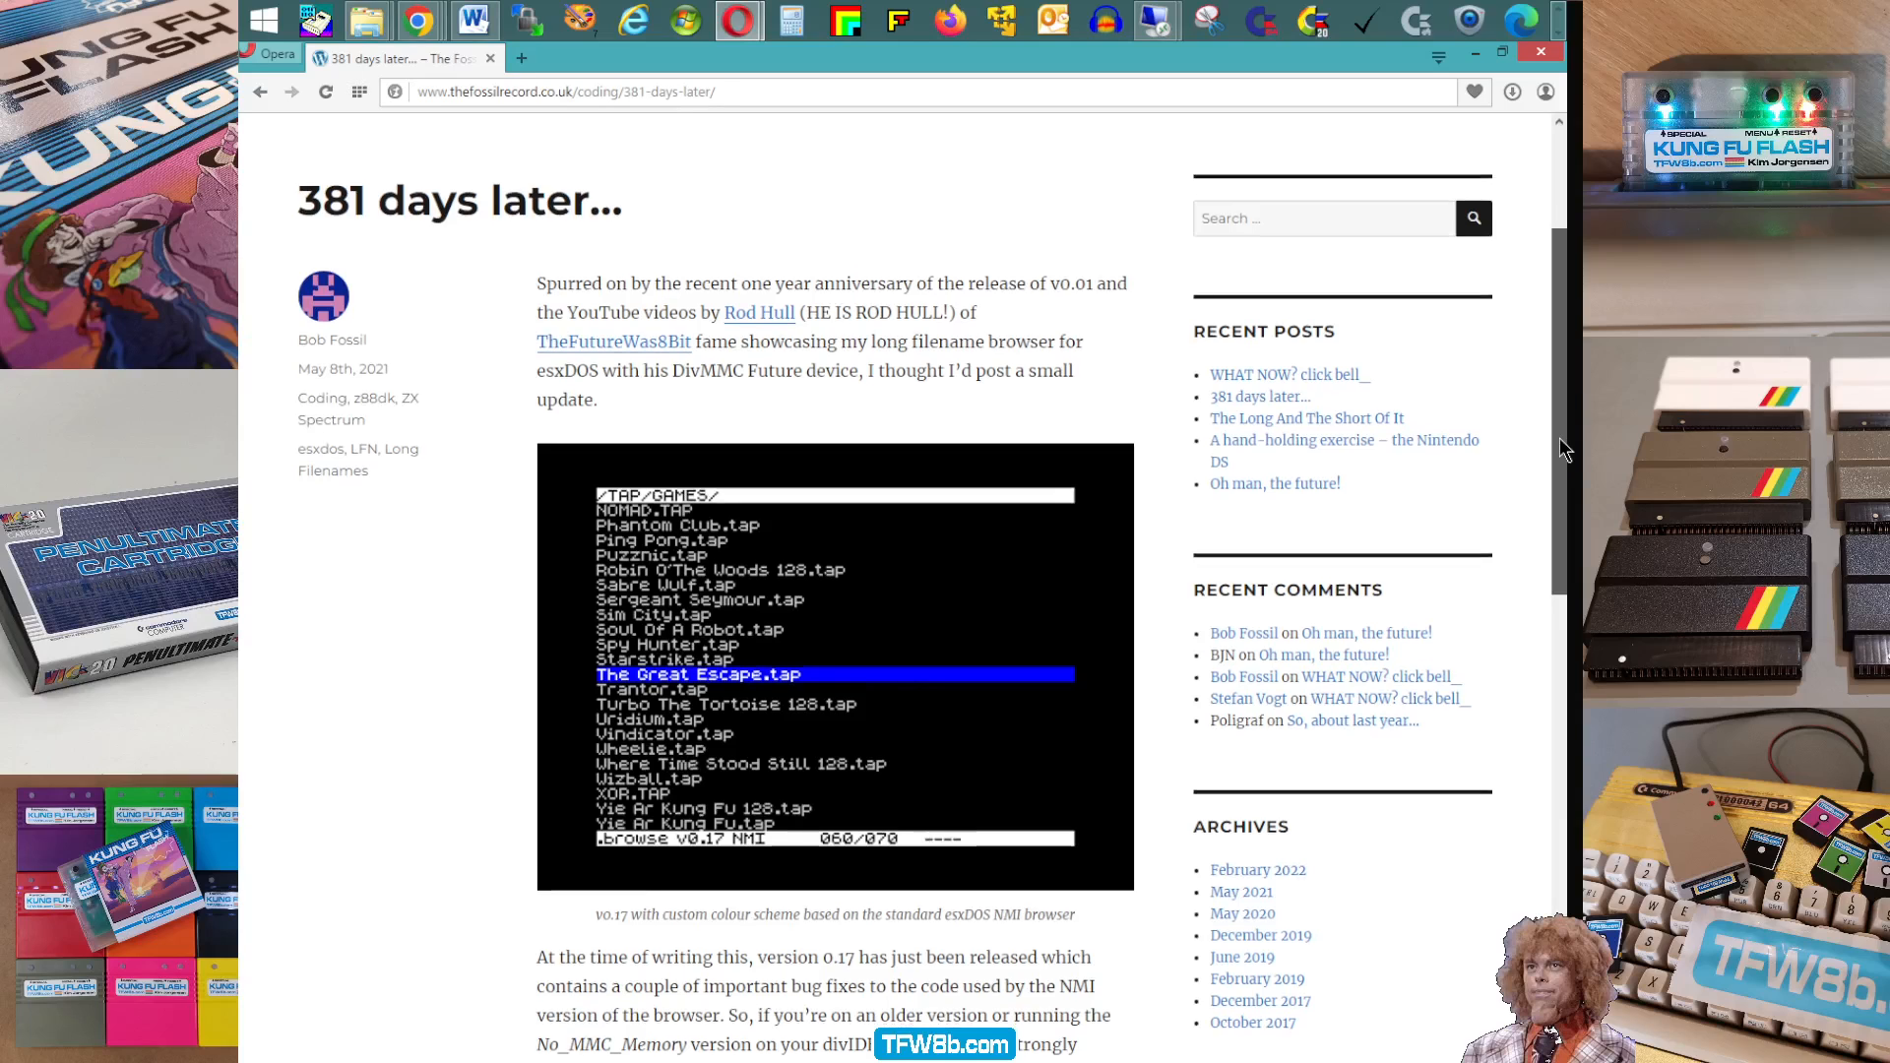
scroll(down, 3)
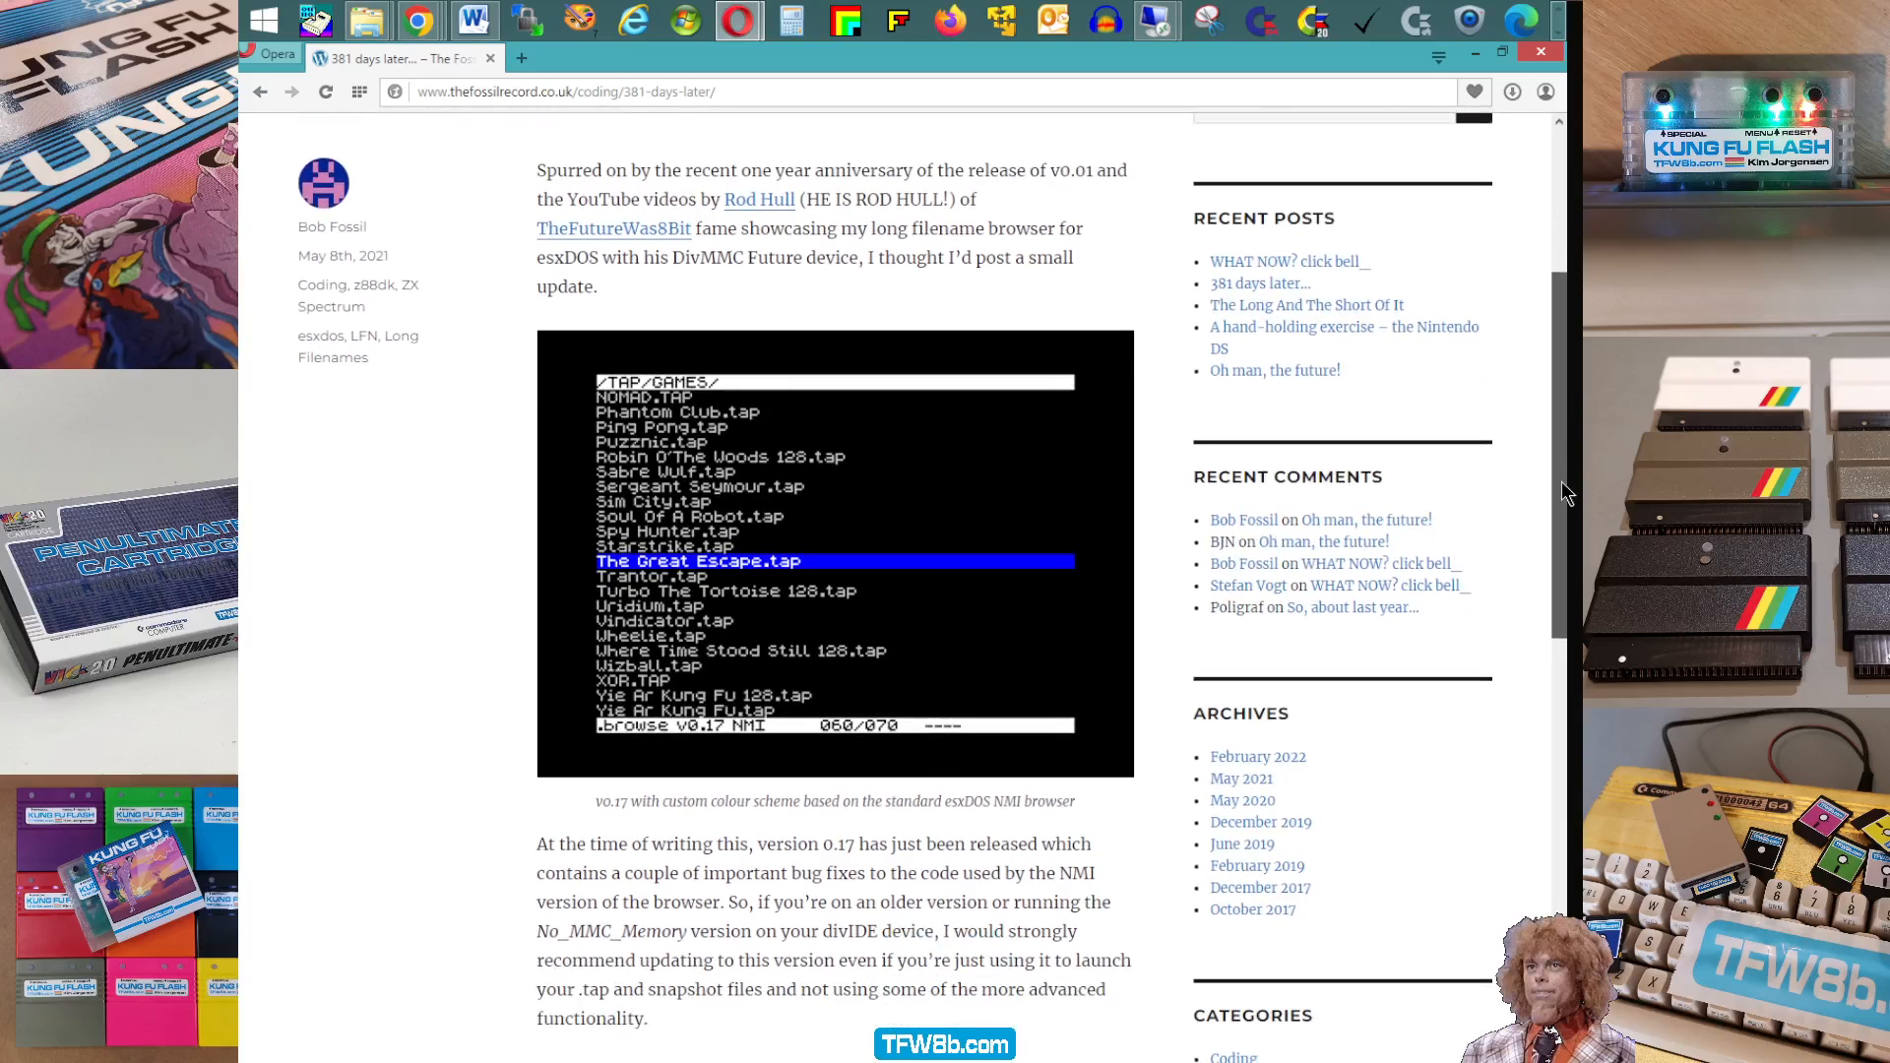
scroll(down, 3)
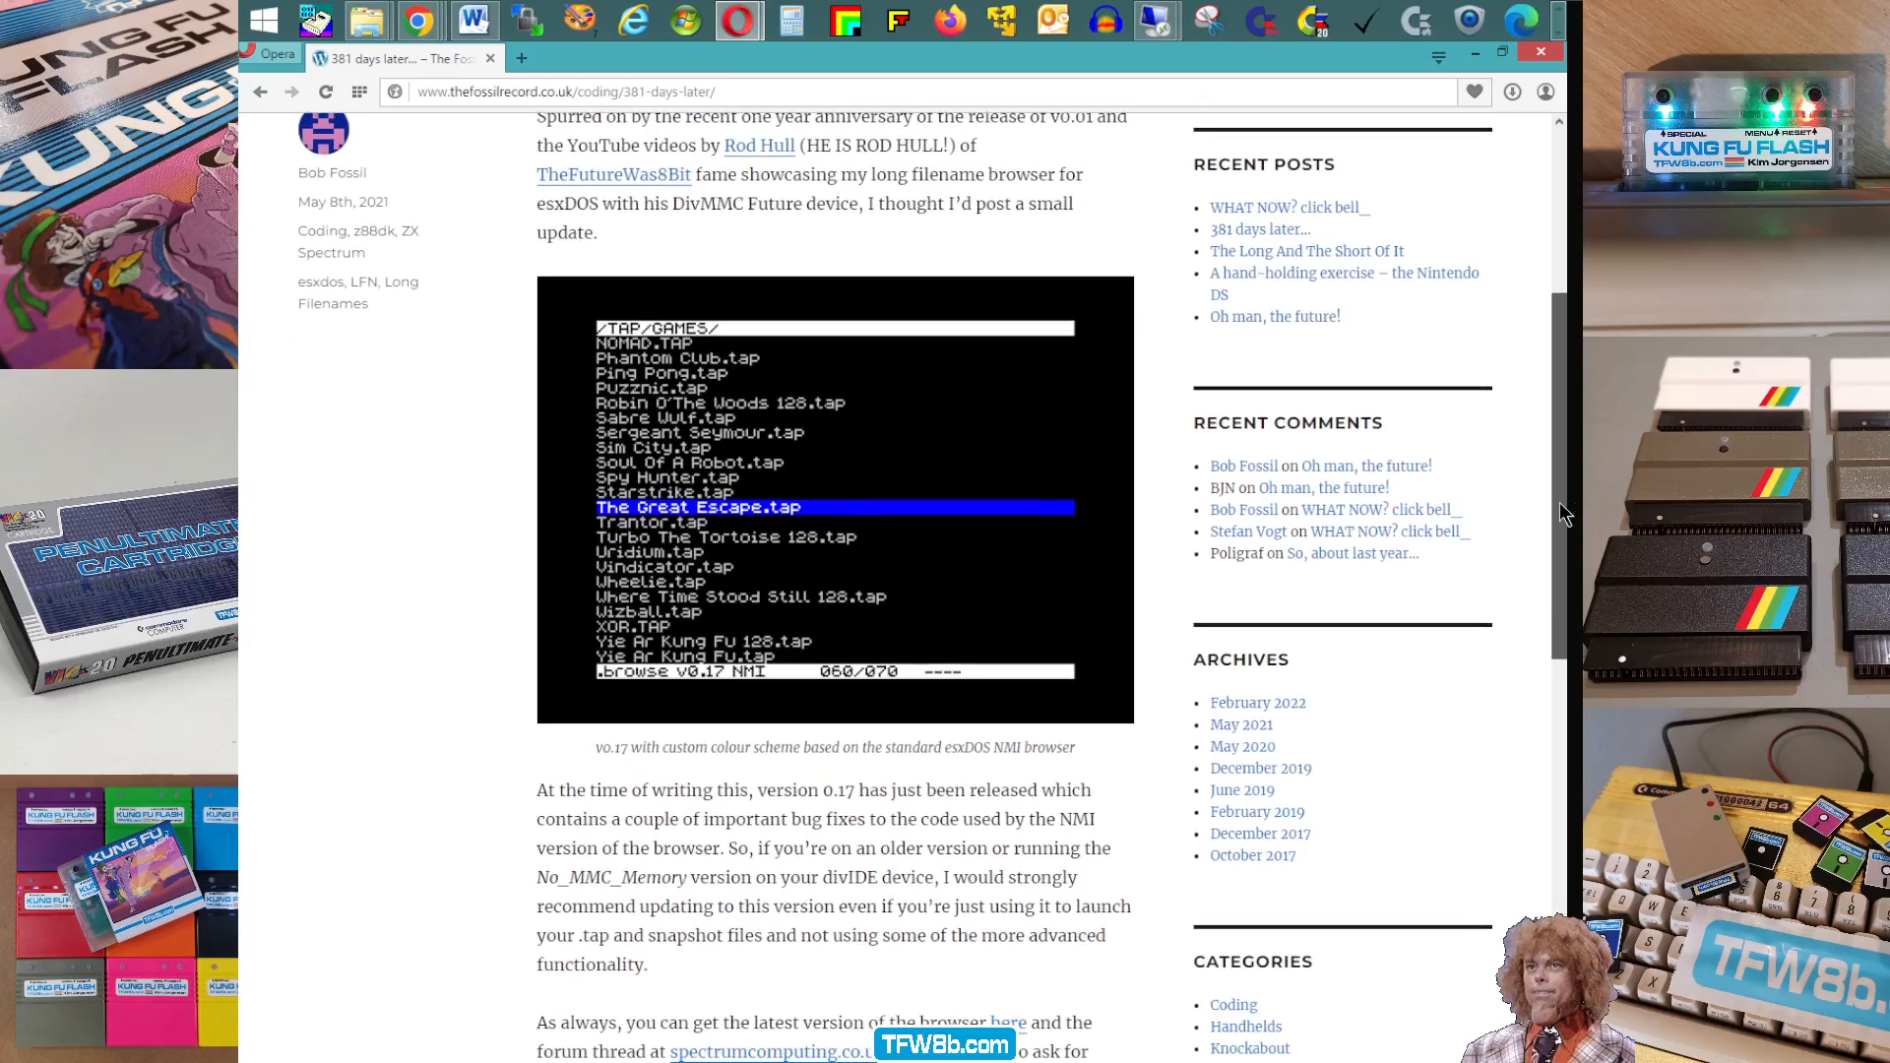
scroll(down, 3)
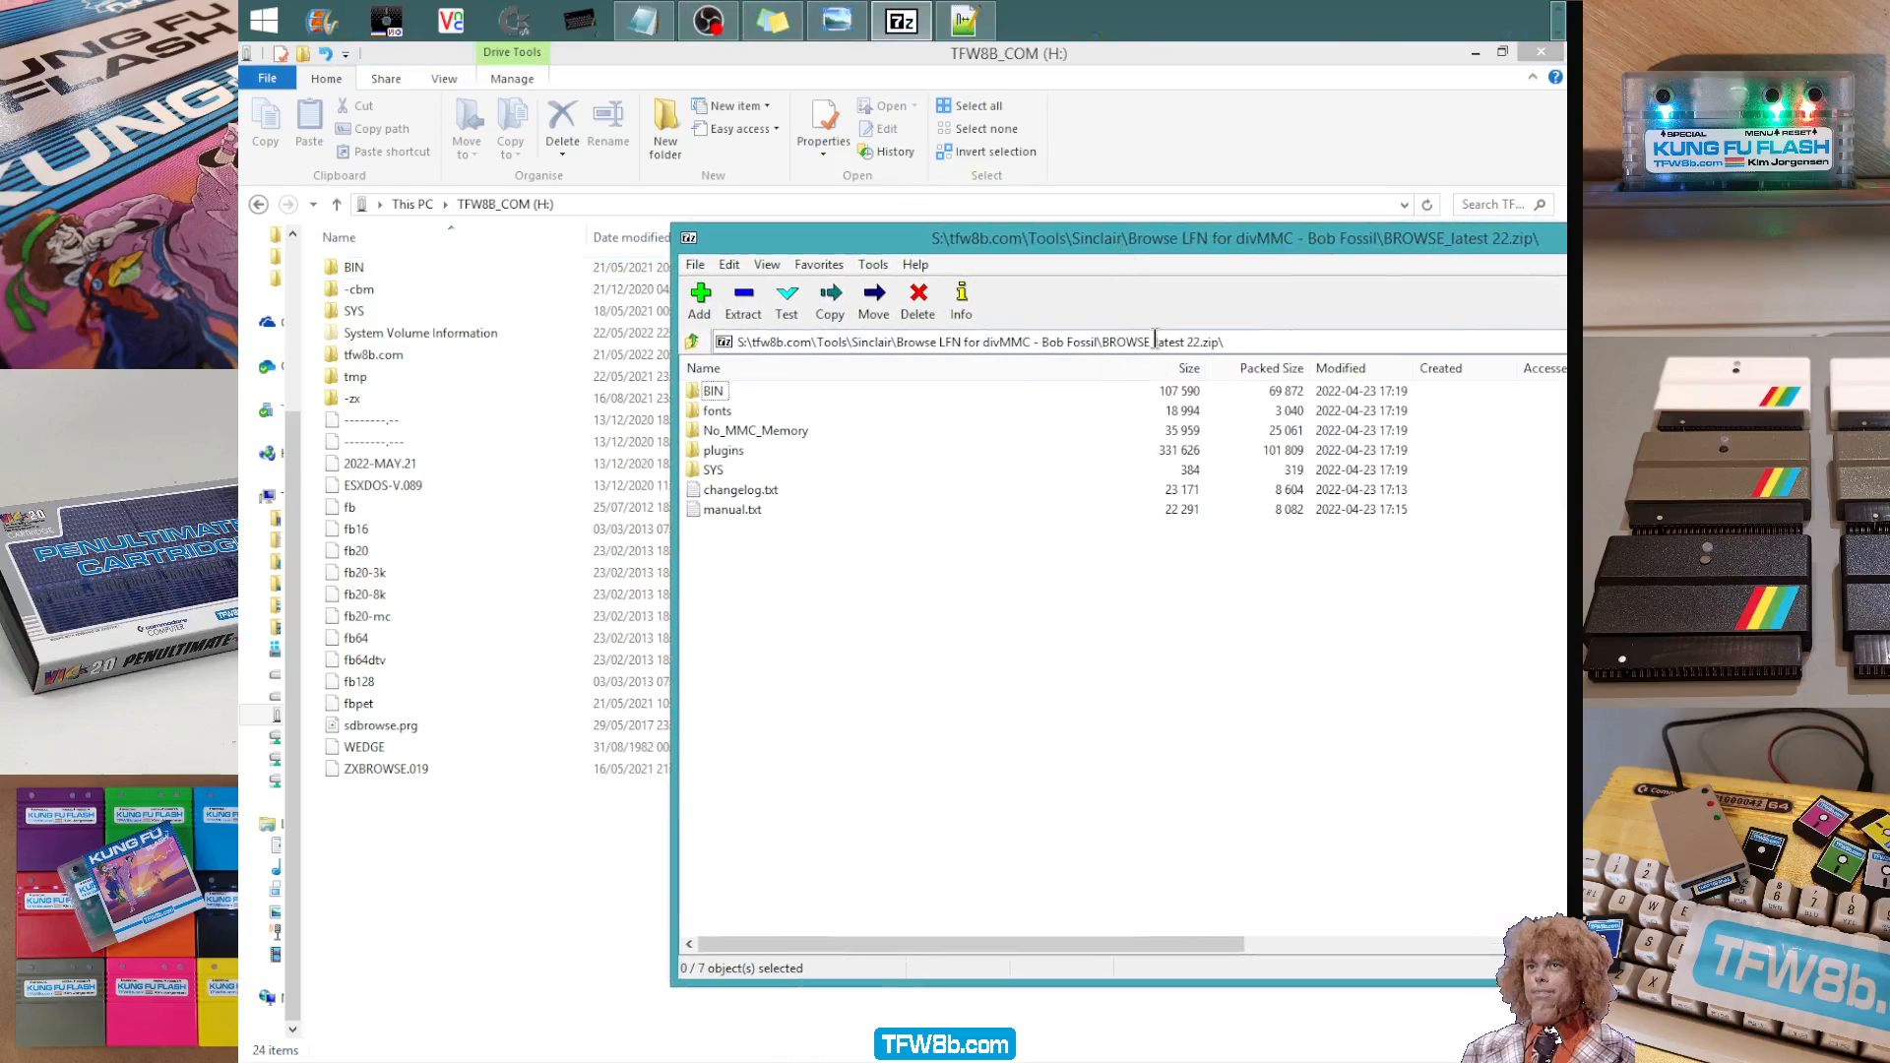
click(712, 390)
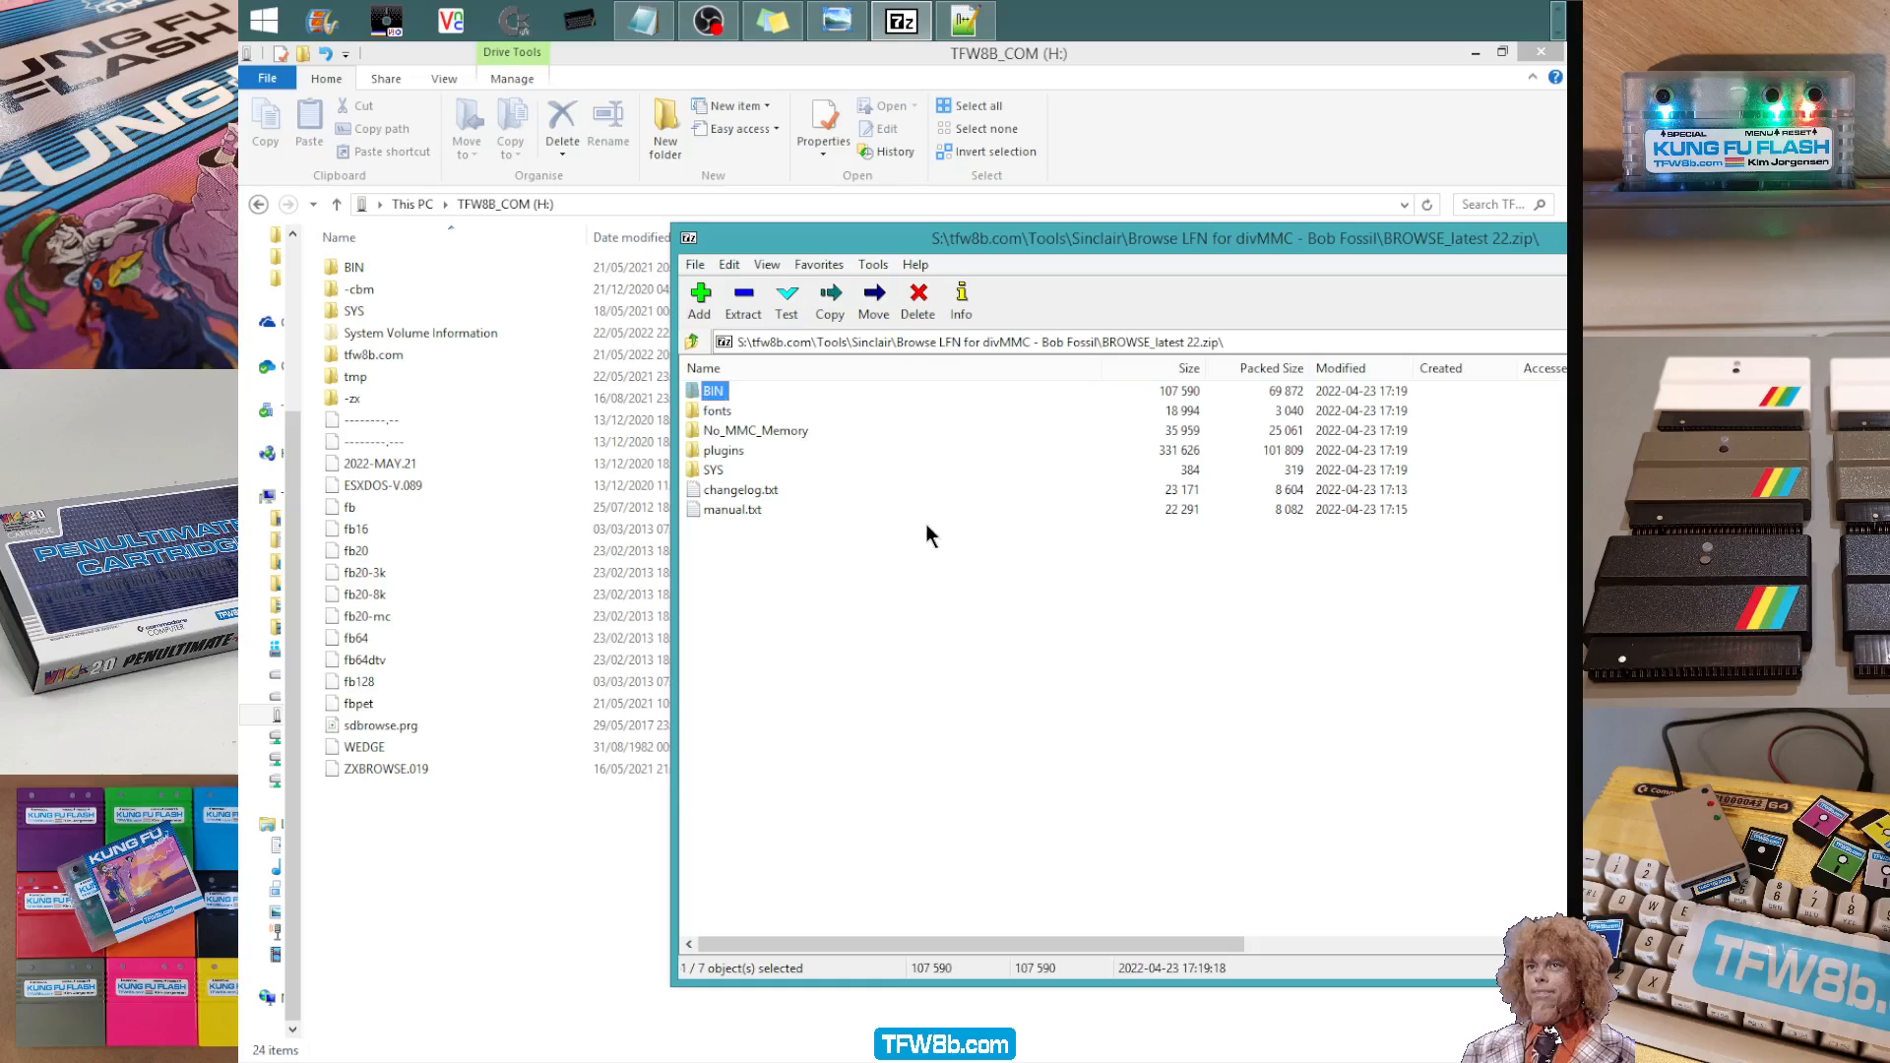
click(712, 469)
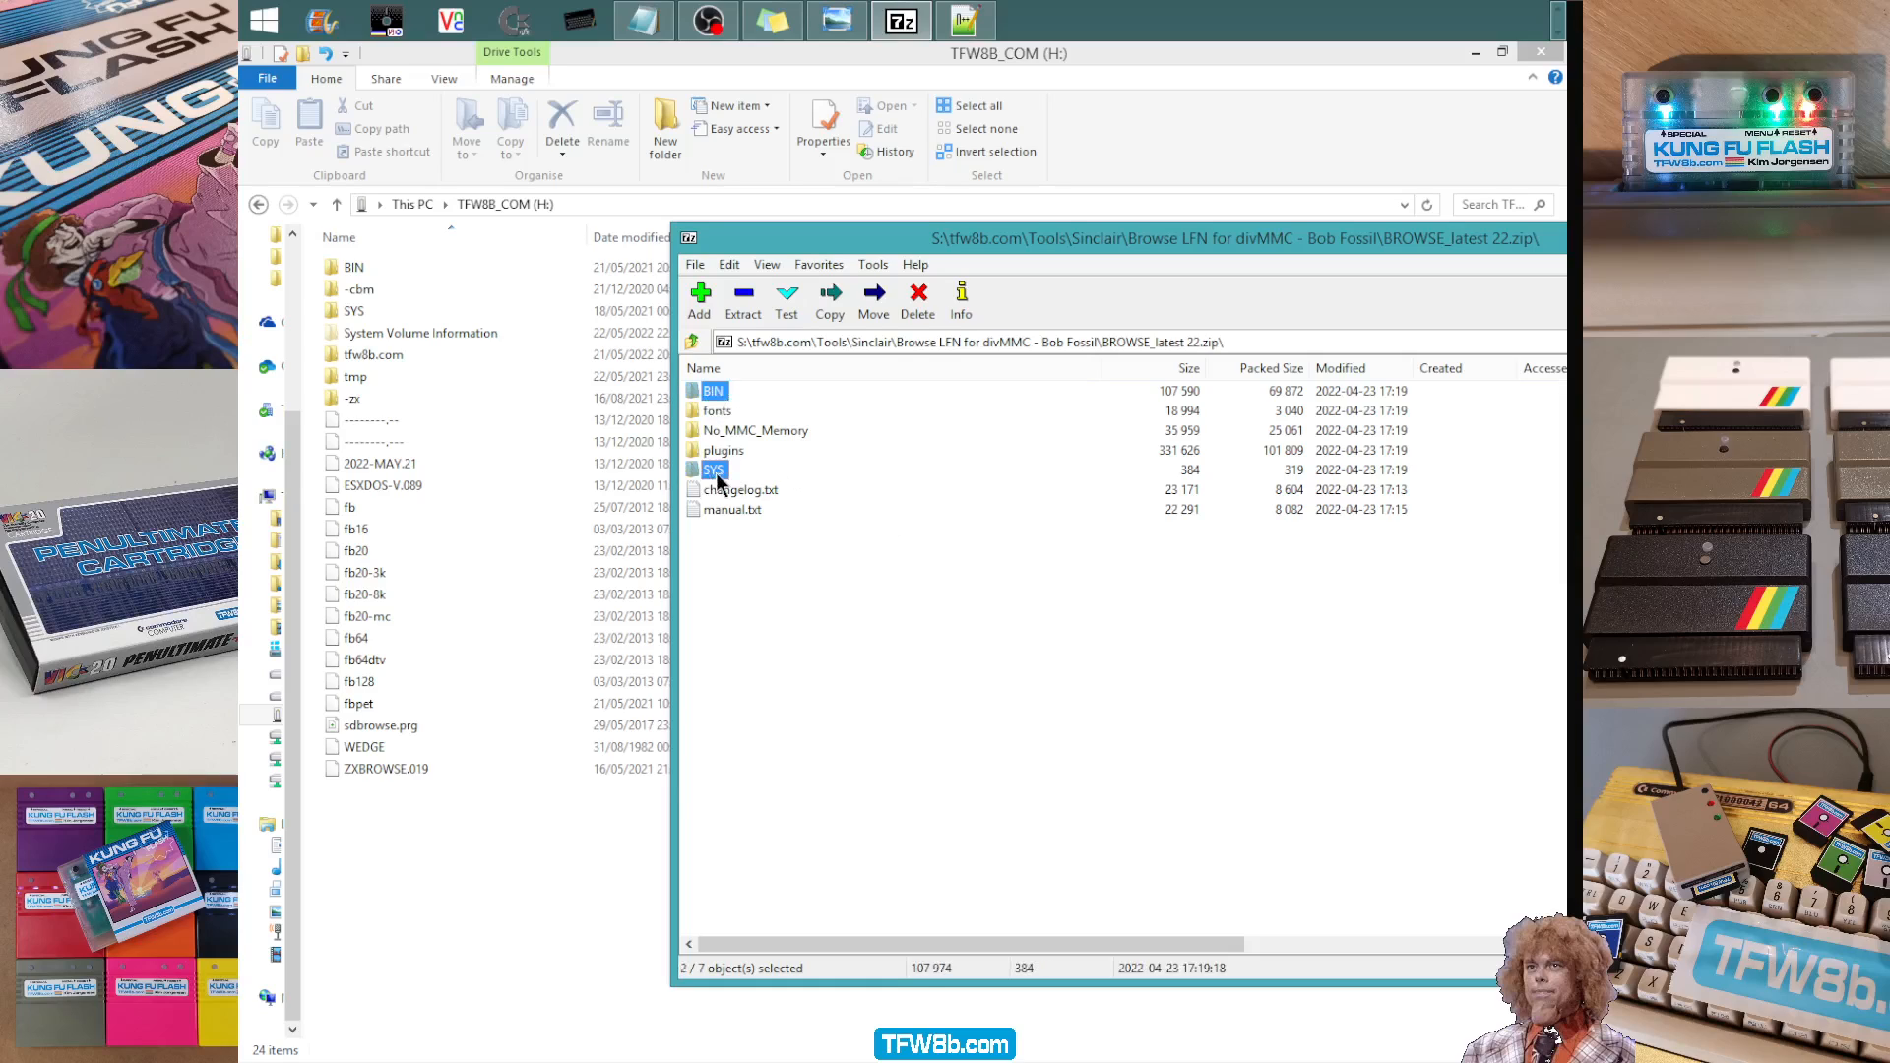
mouse_move(731, 403)
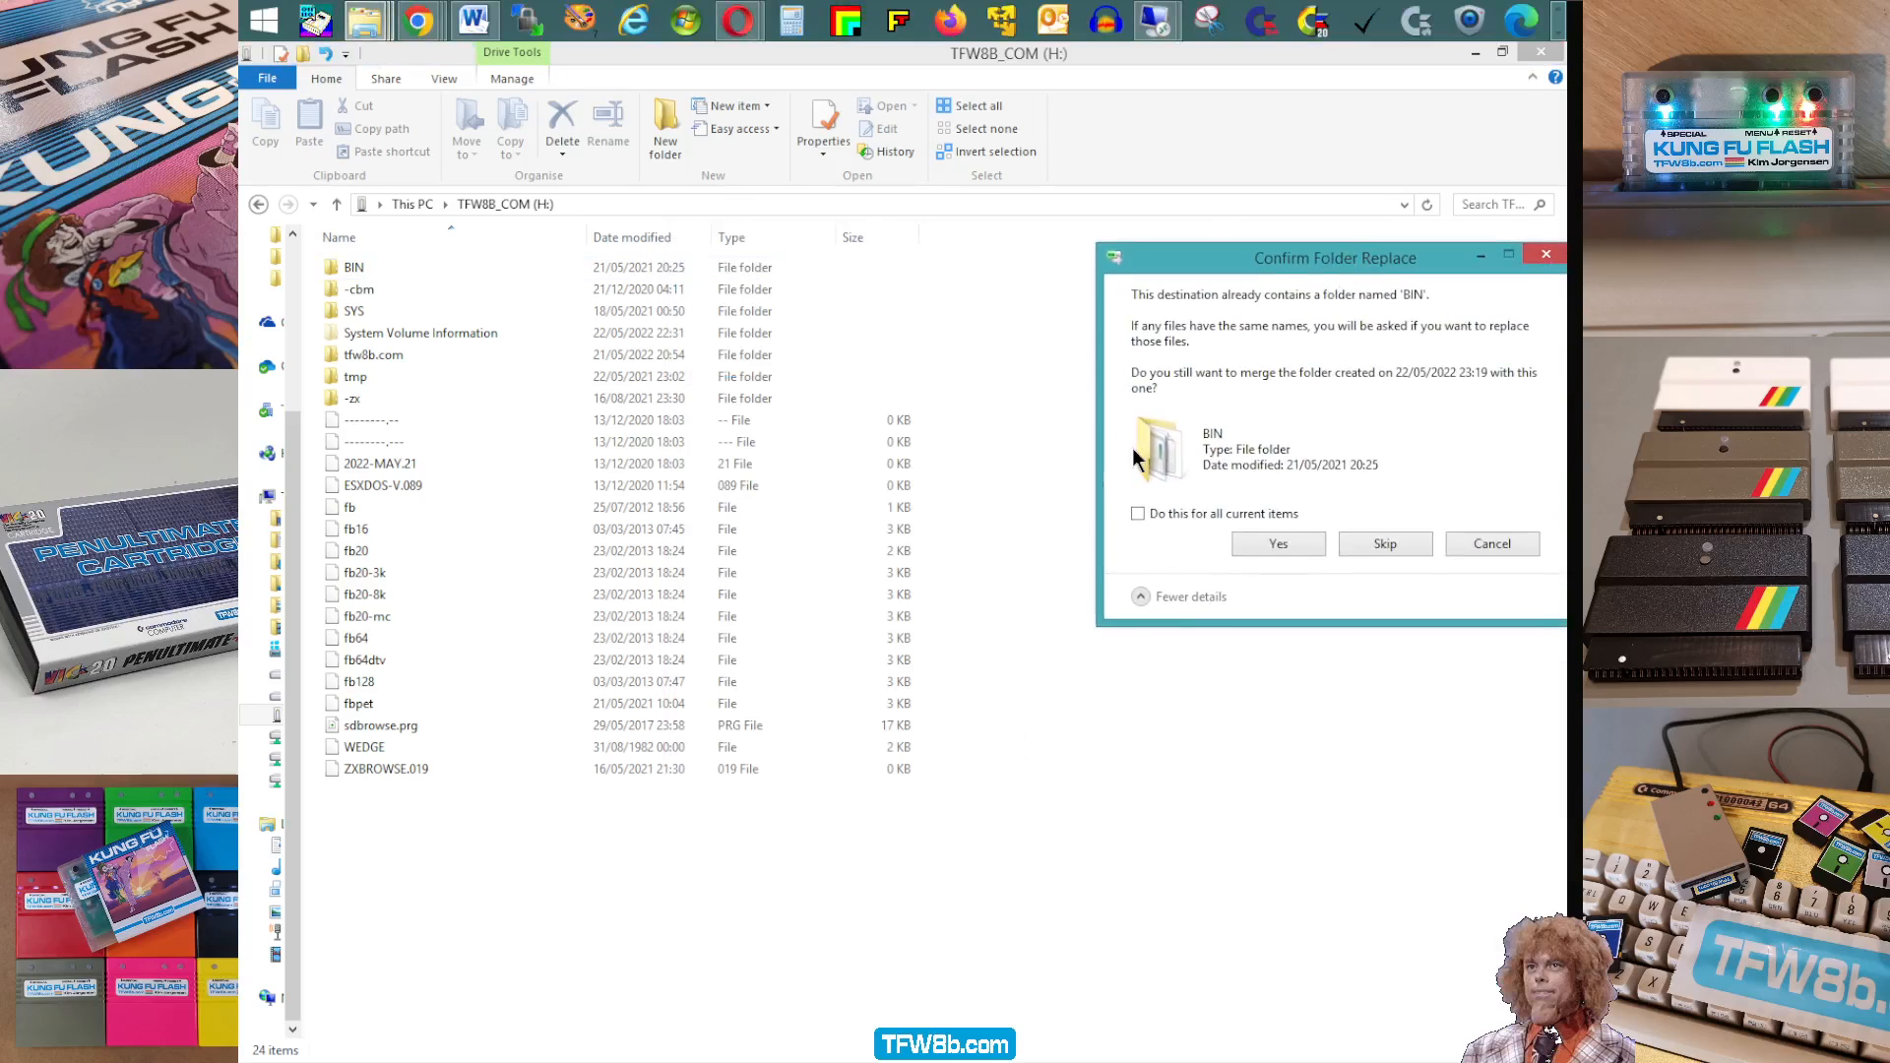
click(1278, 543)
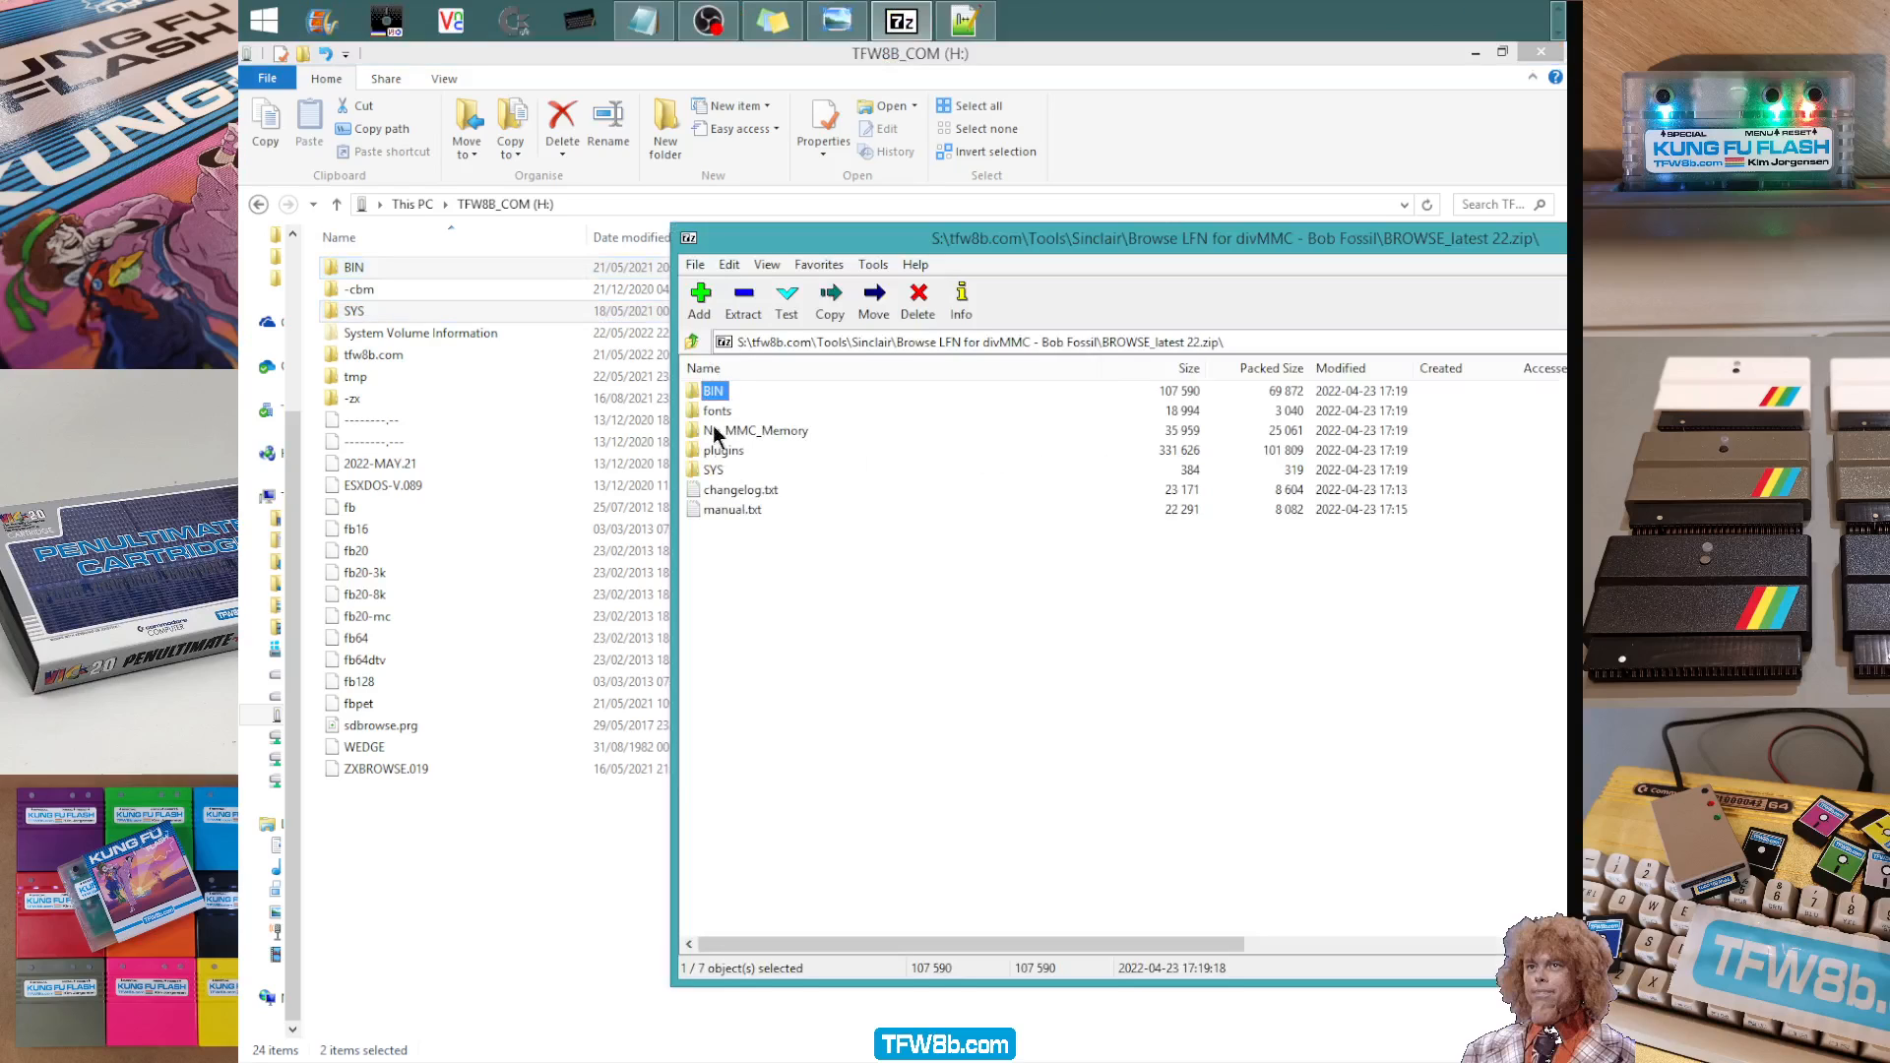
- Replace the existing BROWSE.FNT in the card's tmp folder with the archive's version
double_click(720, 411)
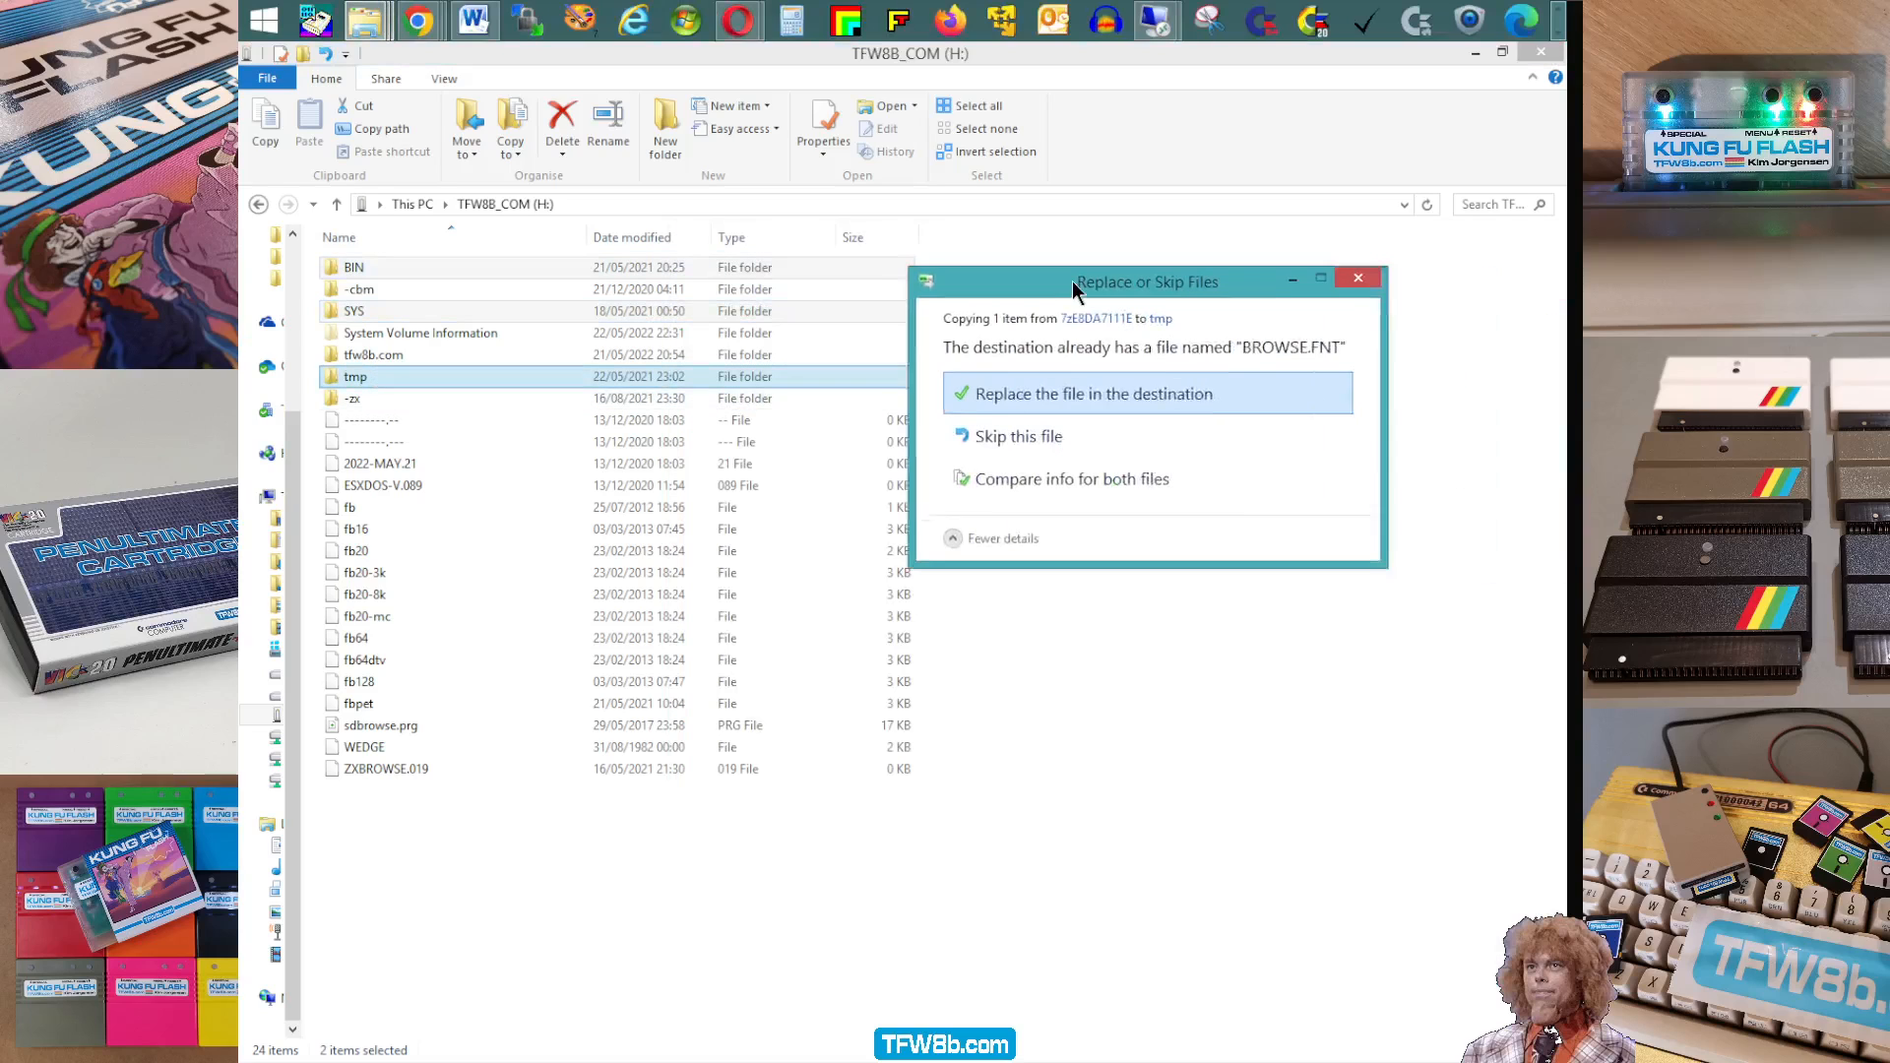
click(1092, 392)
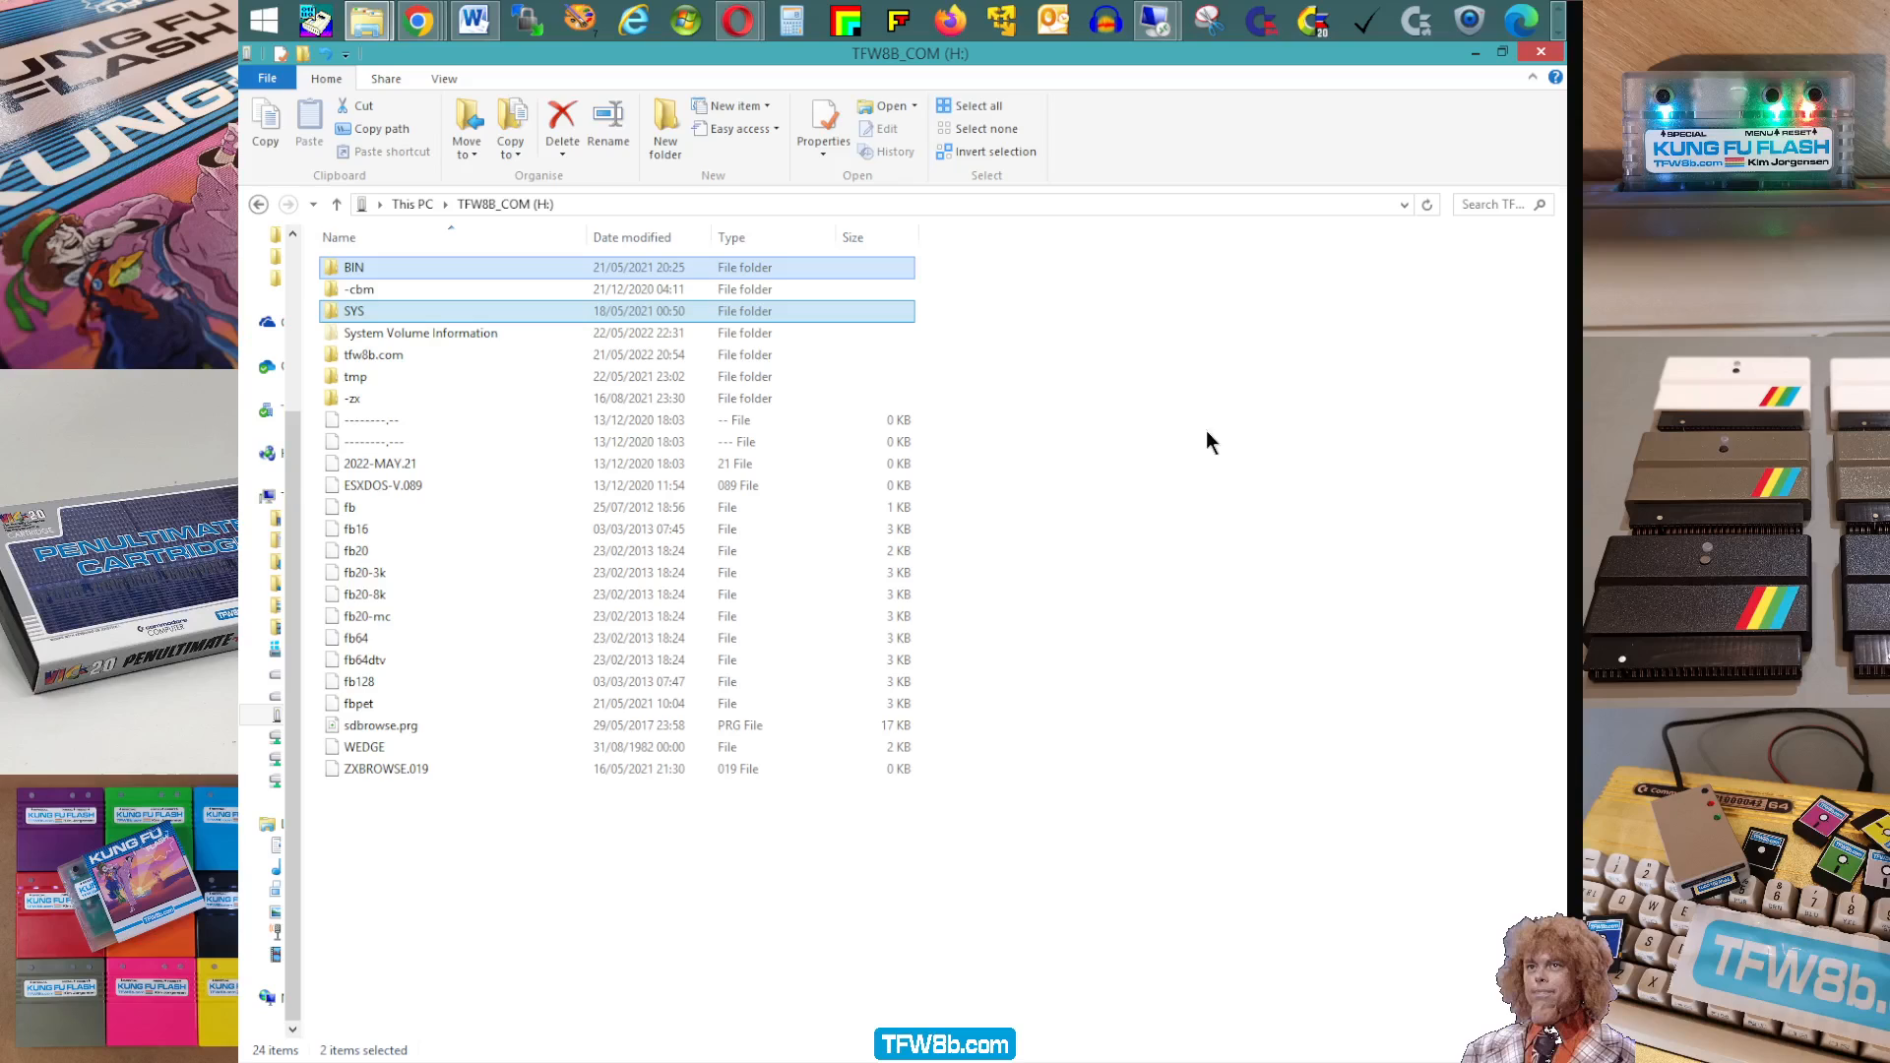
mouse_move(1236, 839)
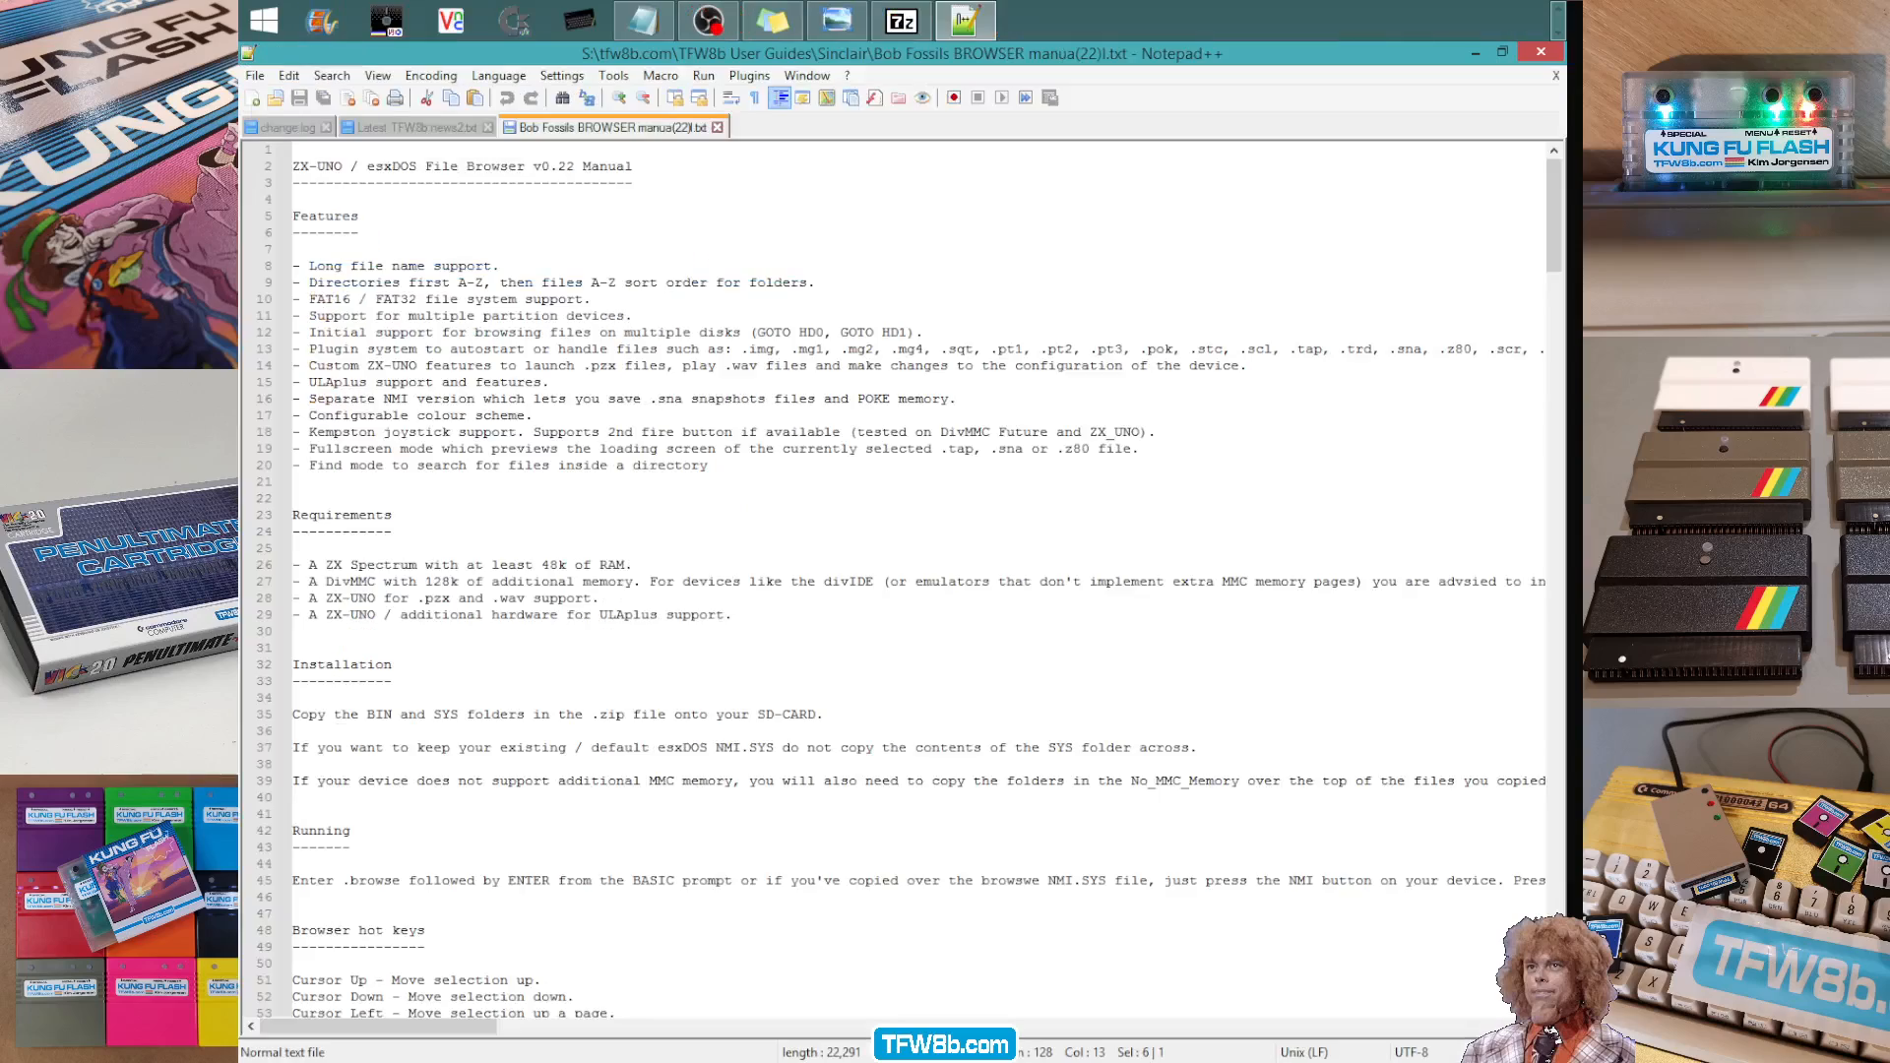
mouse_move(1534, 215)
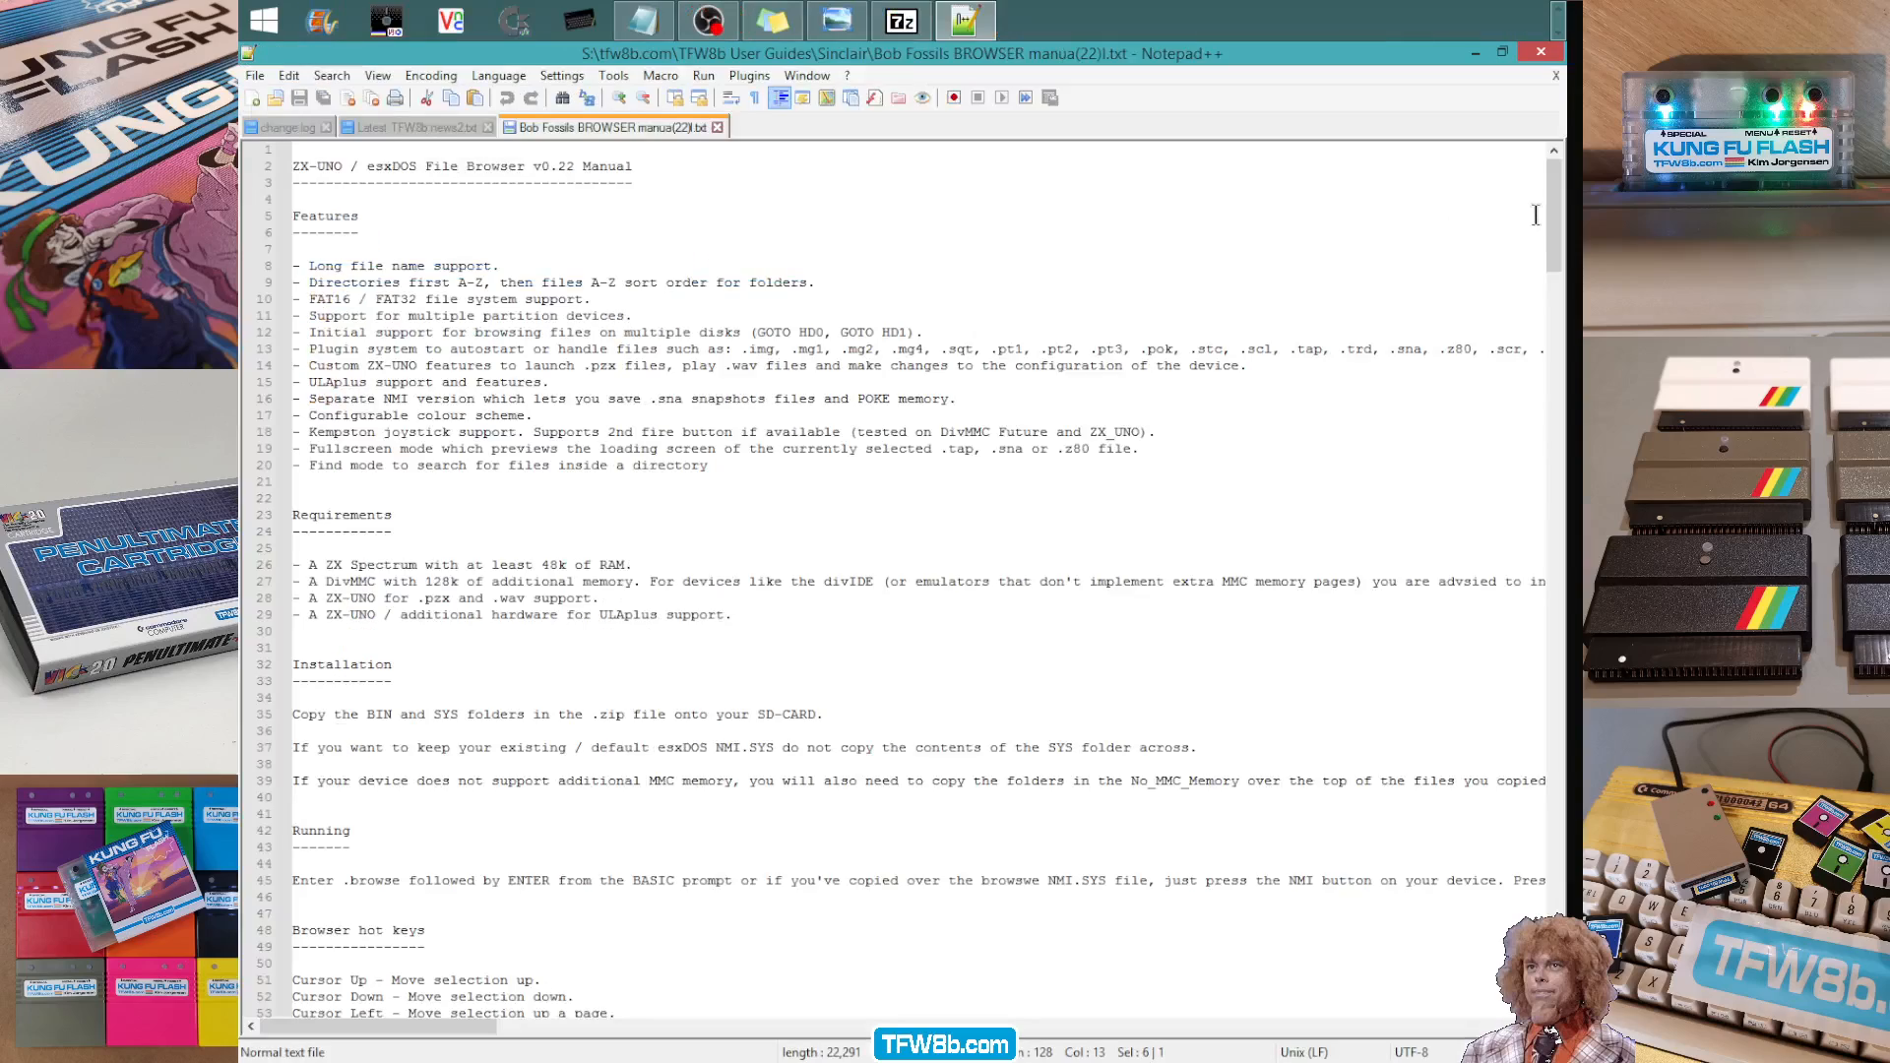
- Scroll the BROWSE v0.22 manual down to the Tape Browser, File Clipboard and Questions sections
scroll(down, 3)
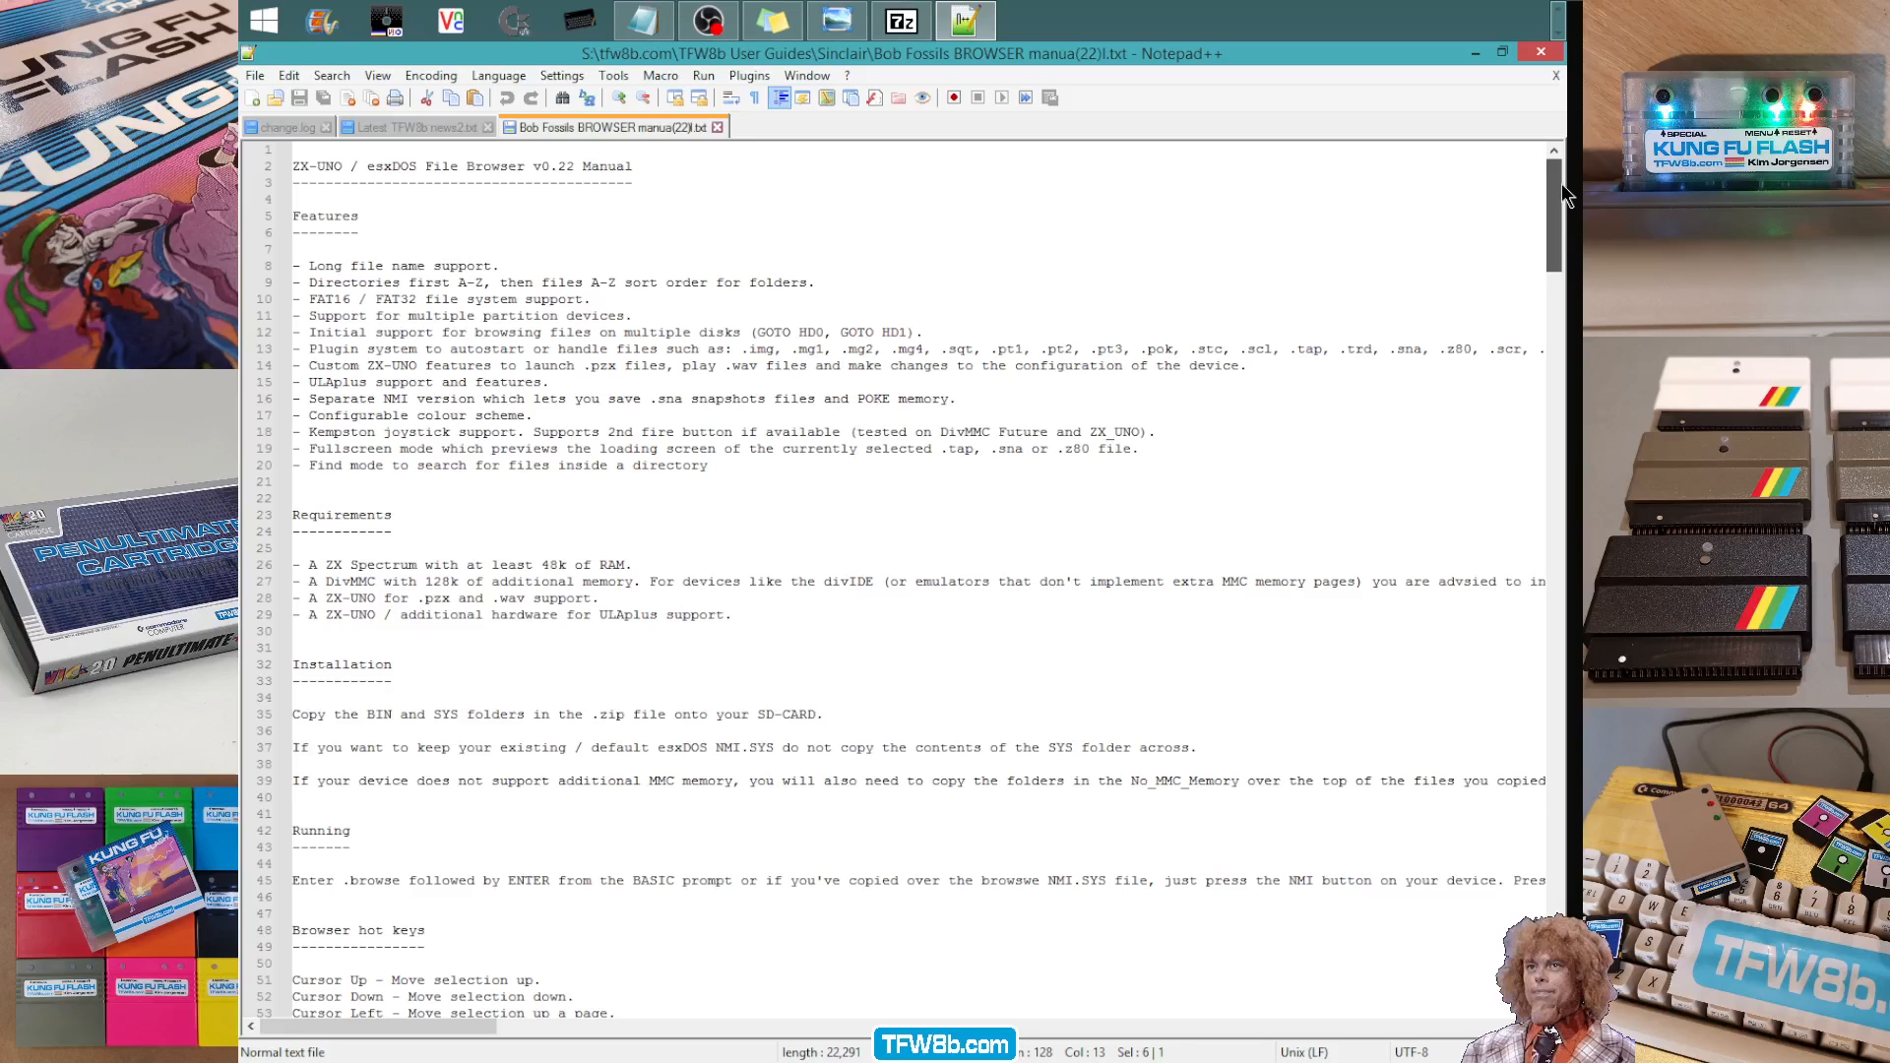
scroll(down, 3)
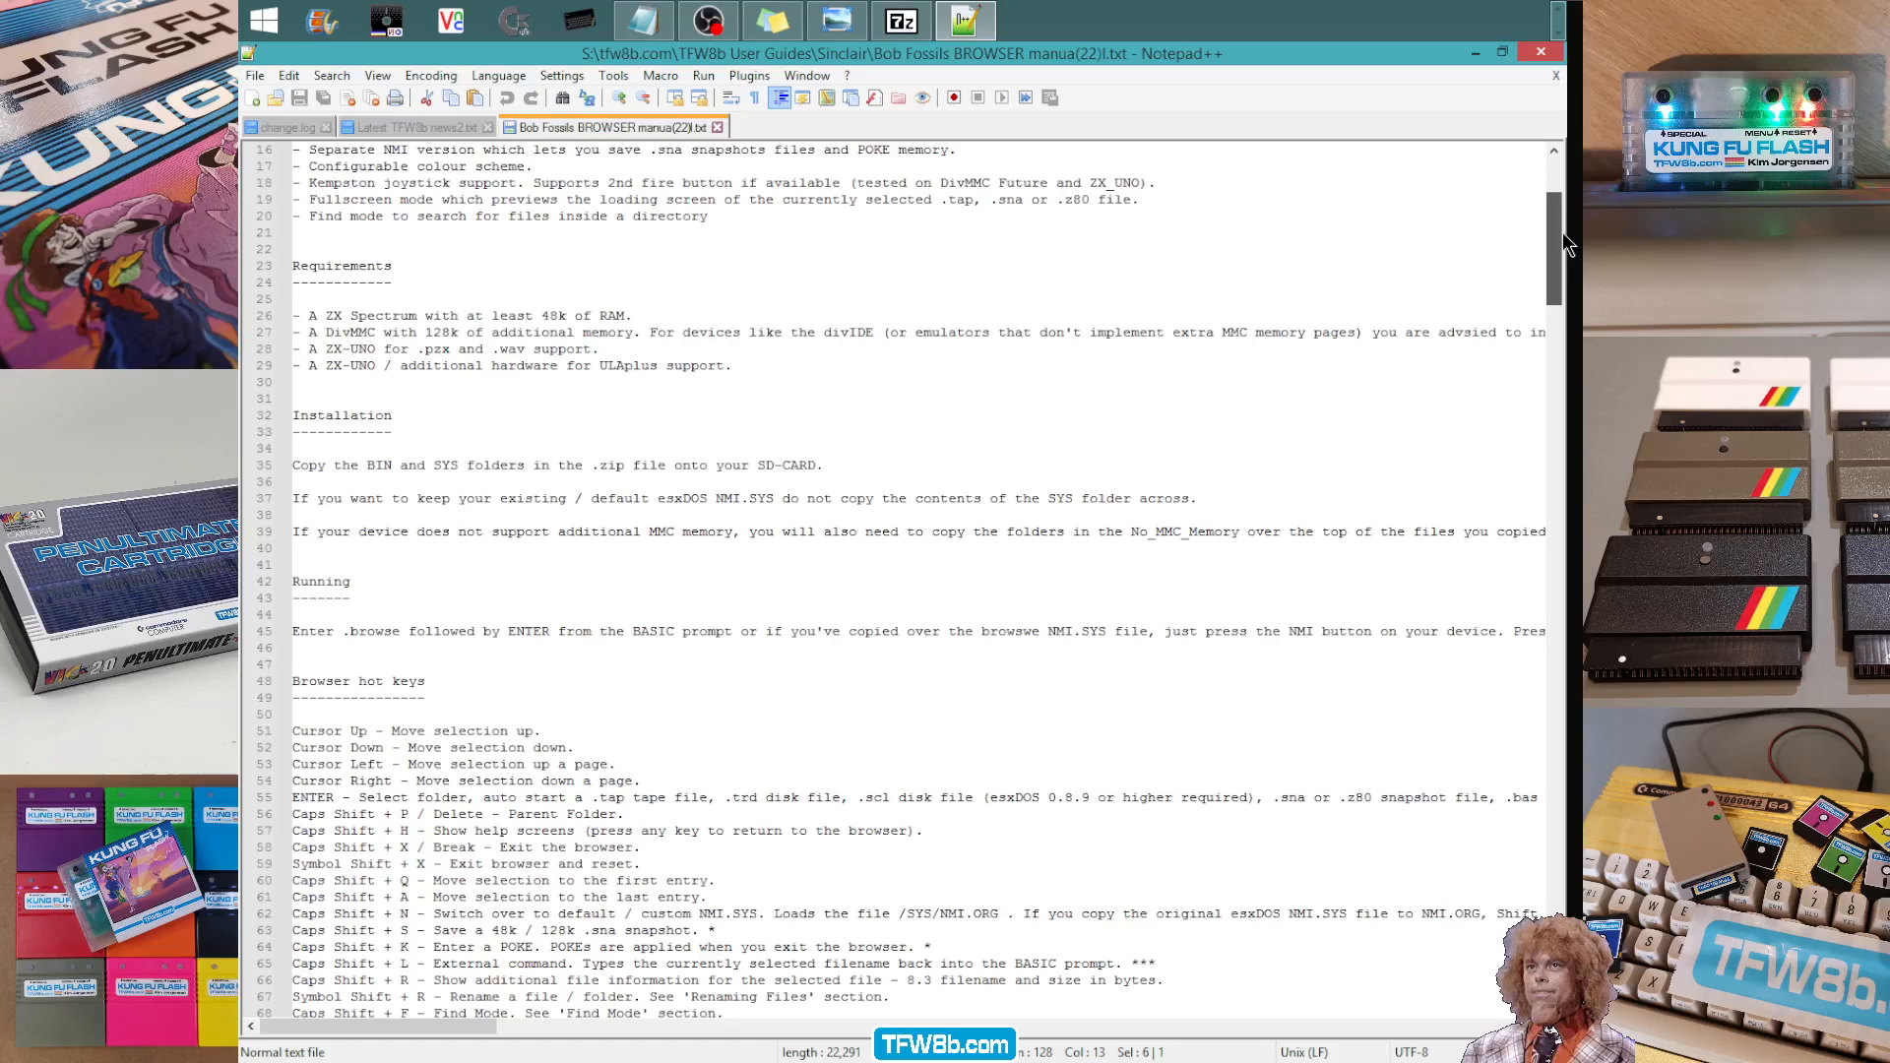
scroll(down, 3)
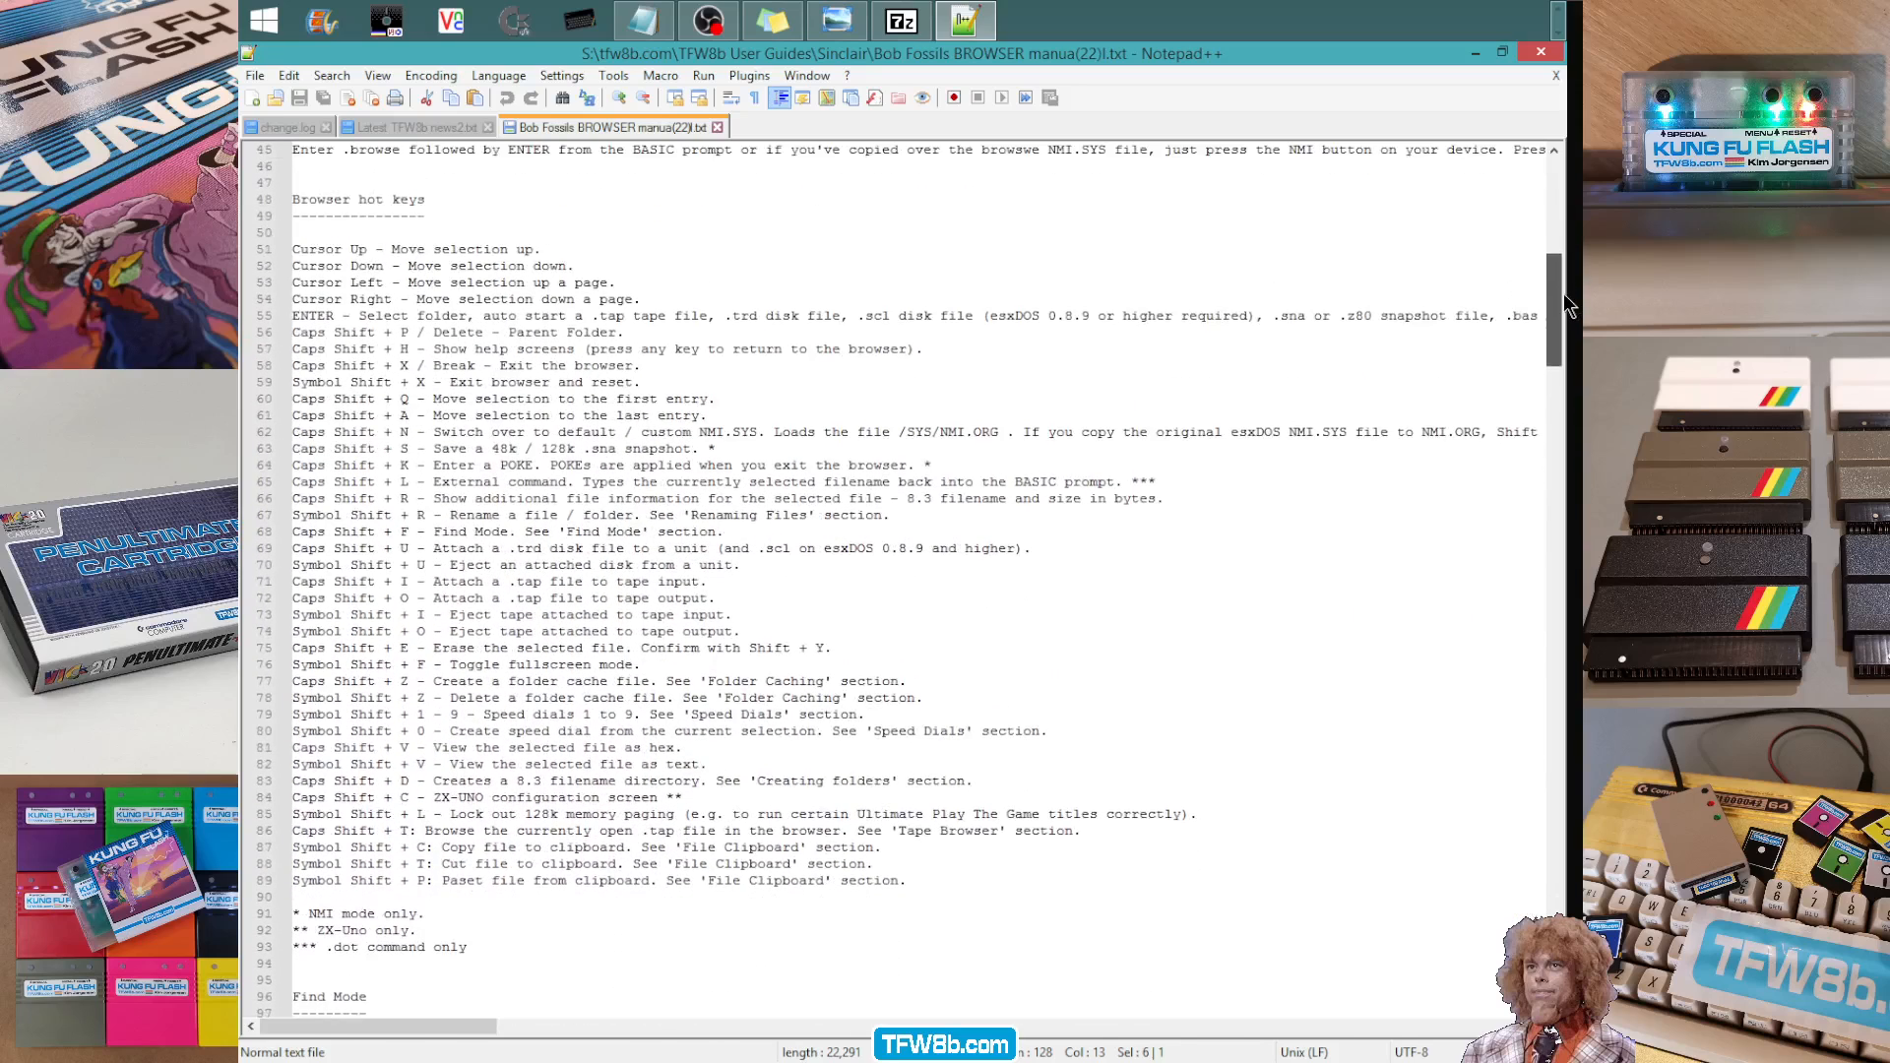
scroll(down, 3)
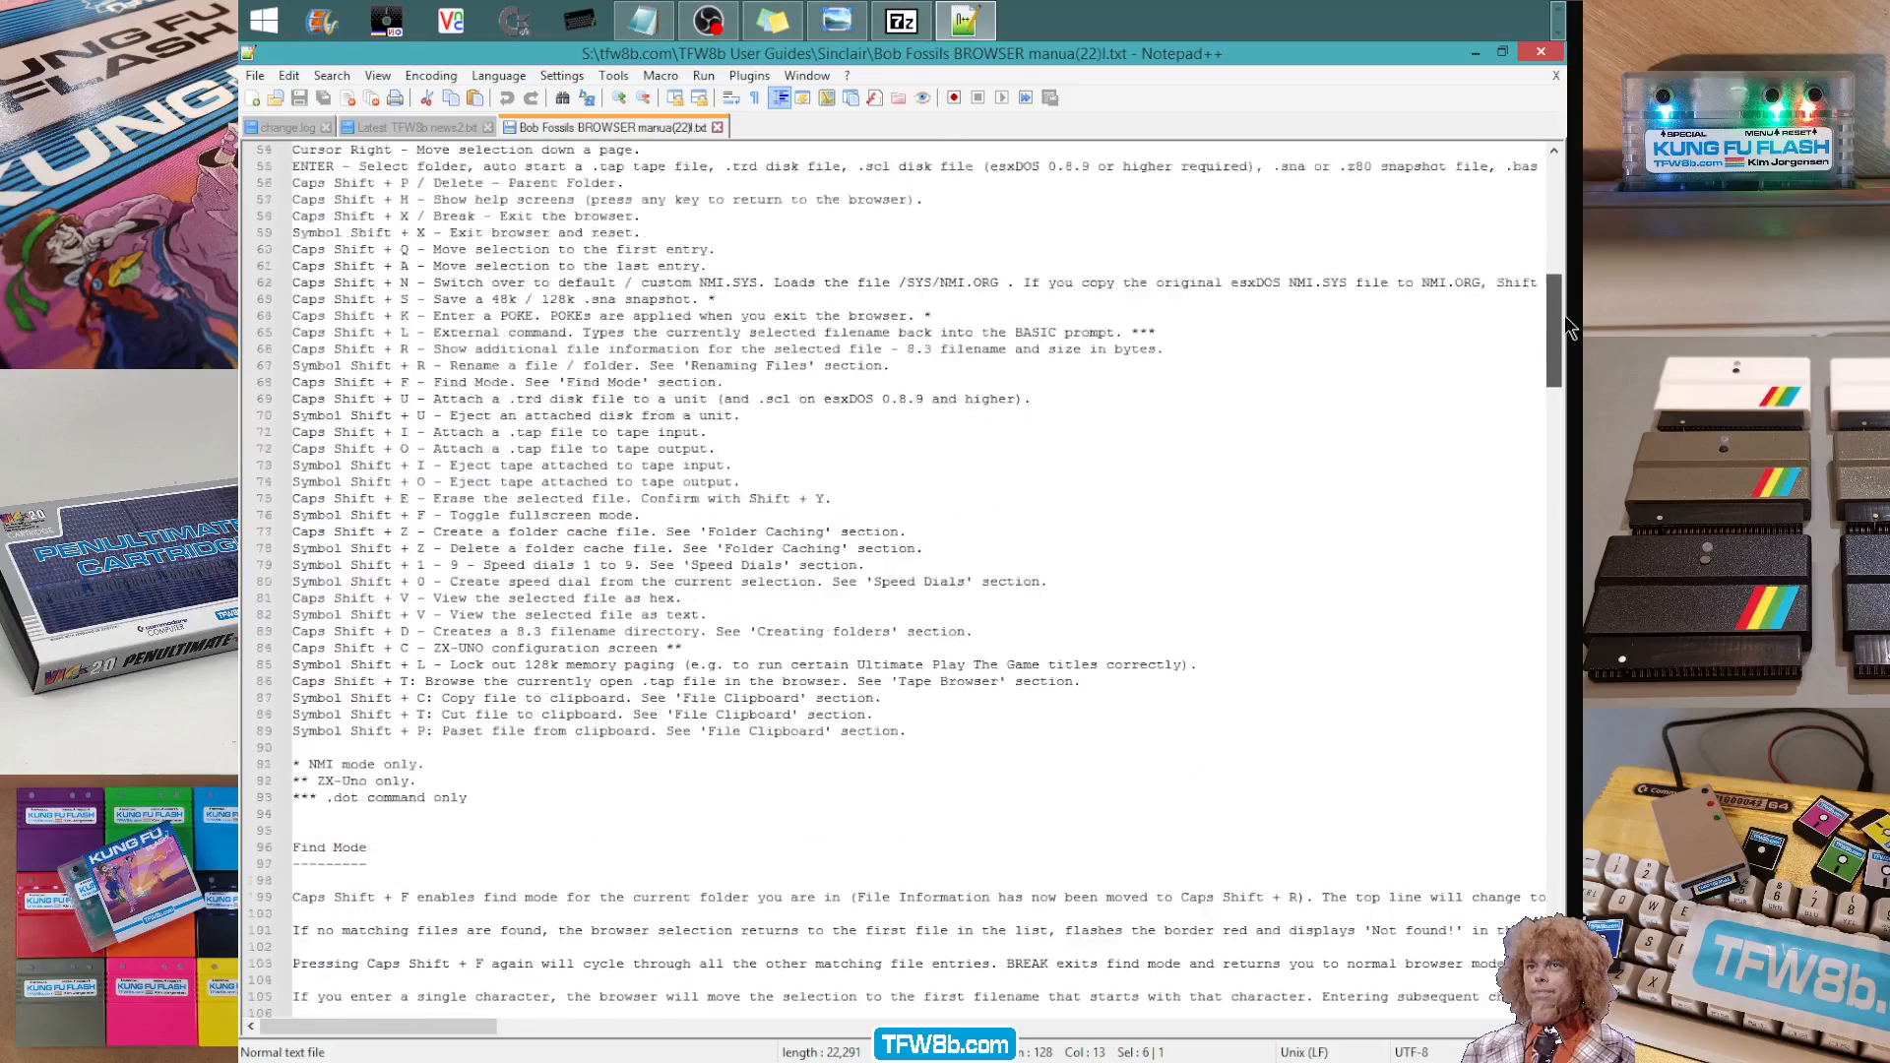
scroll(down, 3)
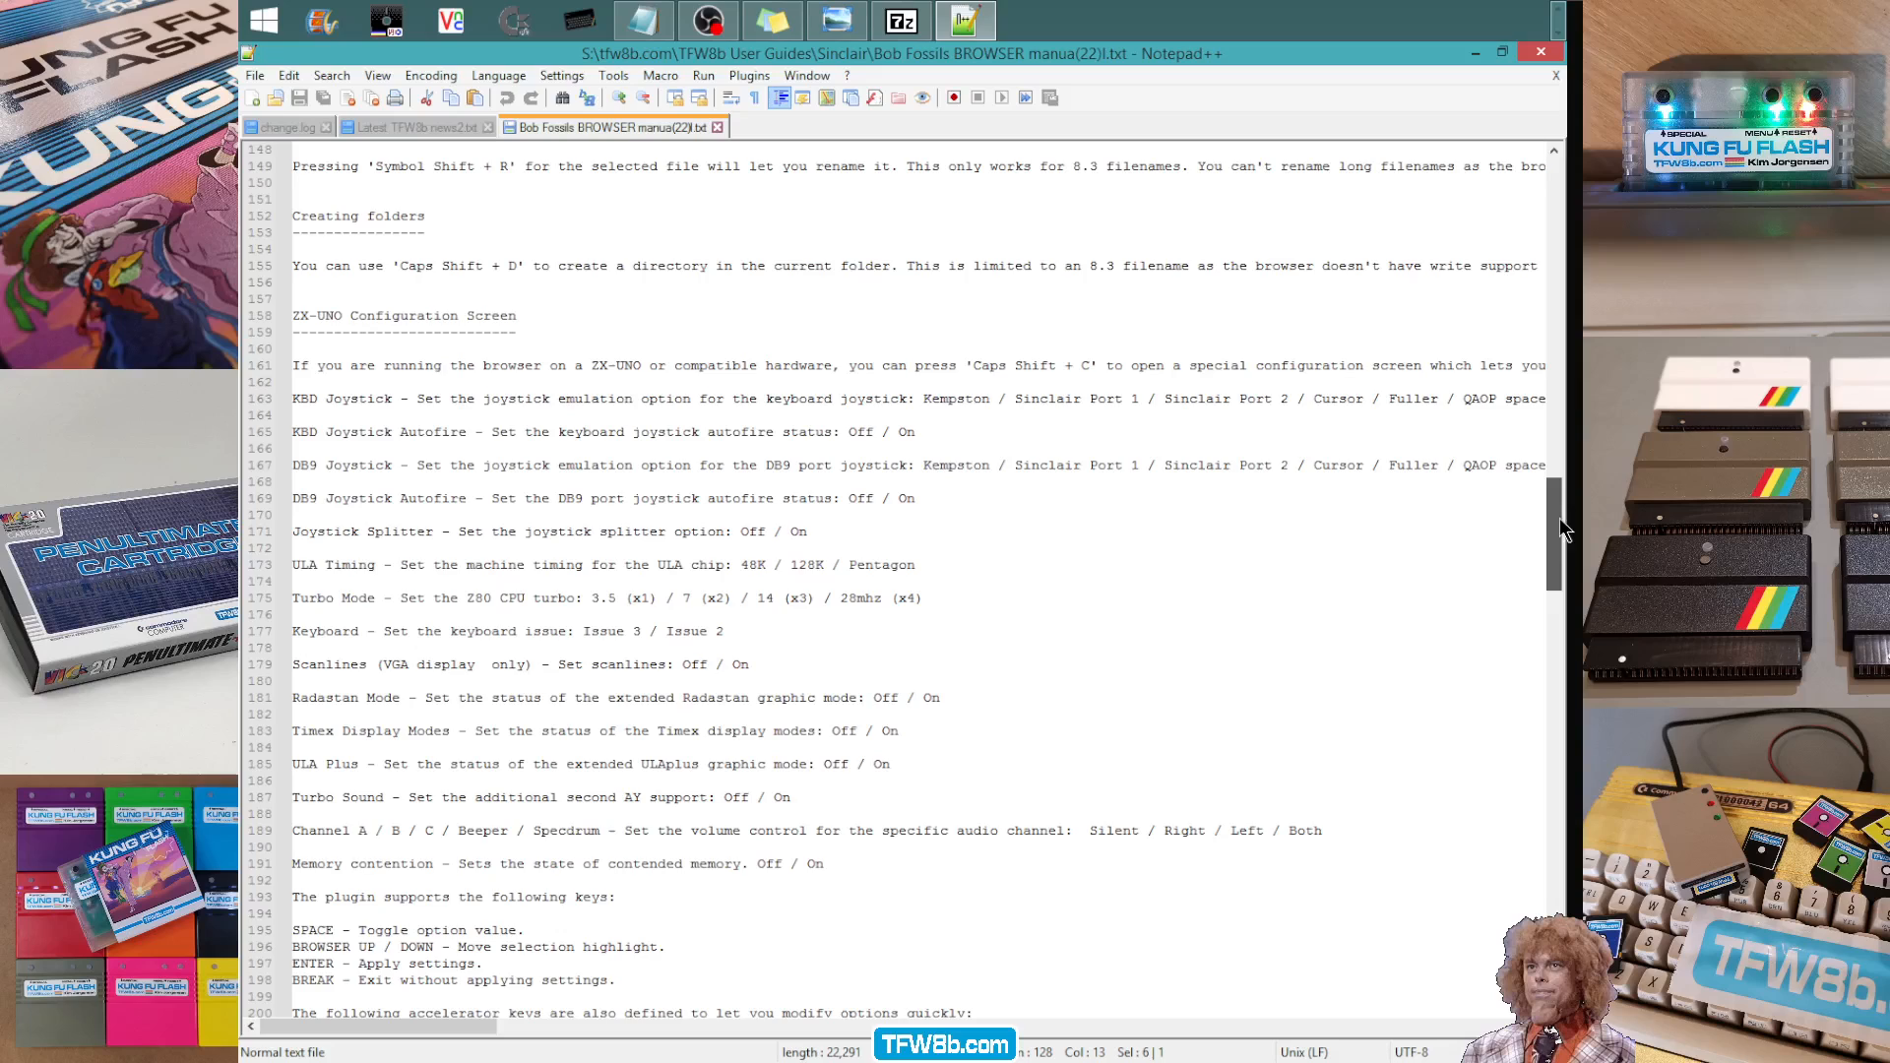
scroll(down, 3)
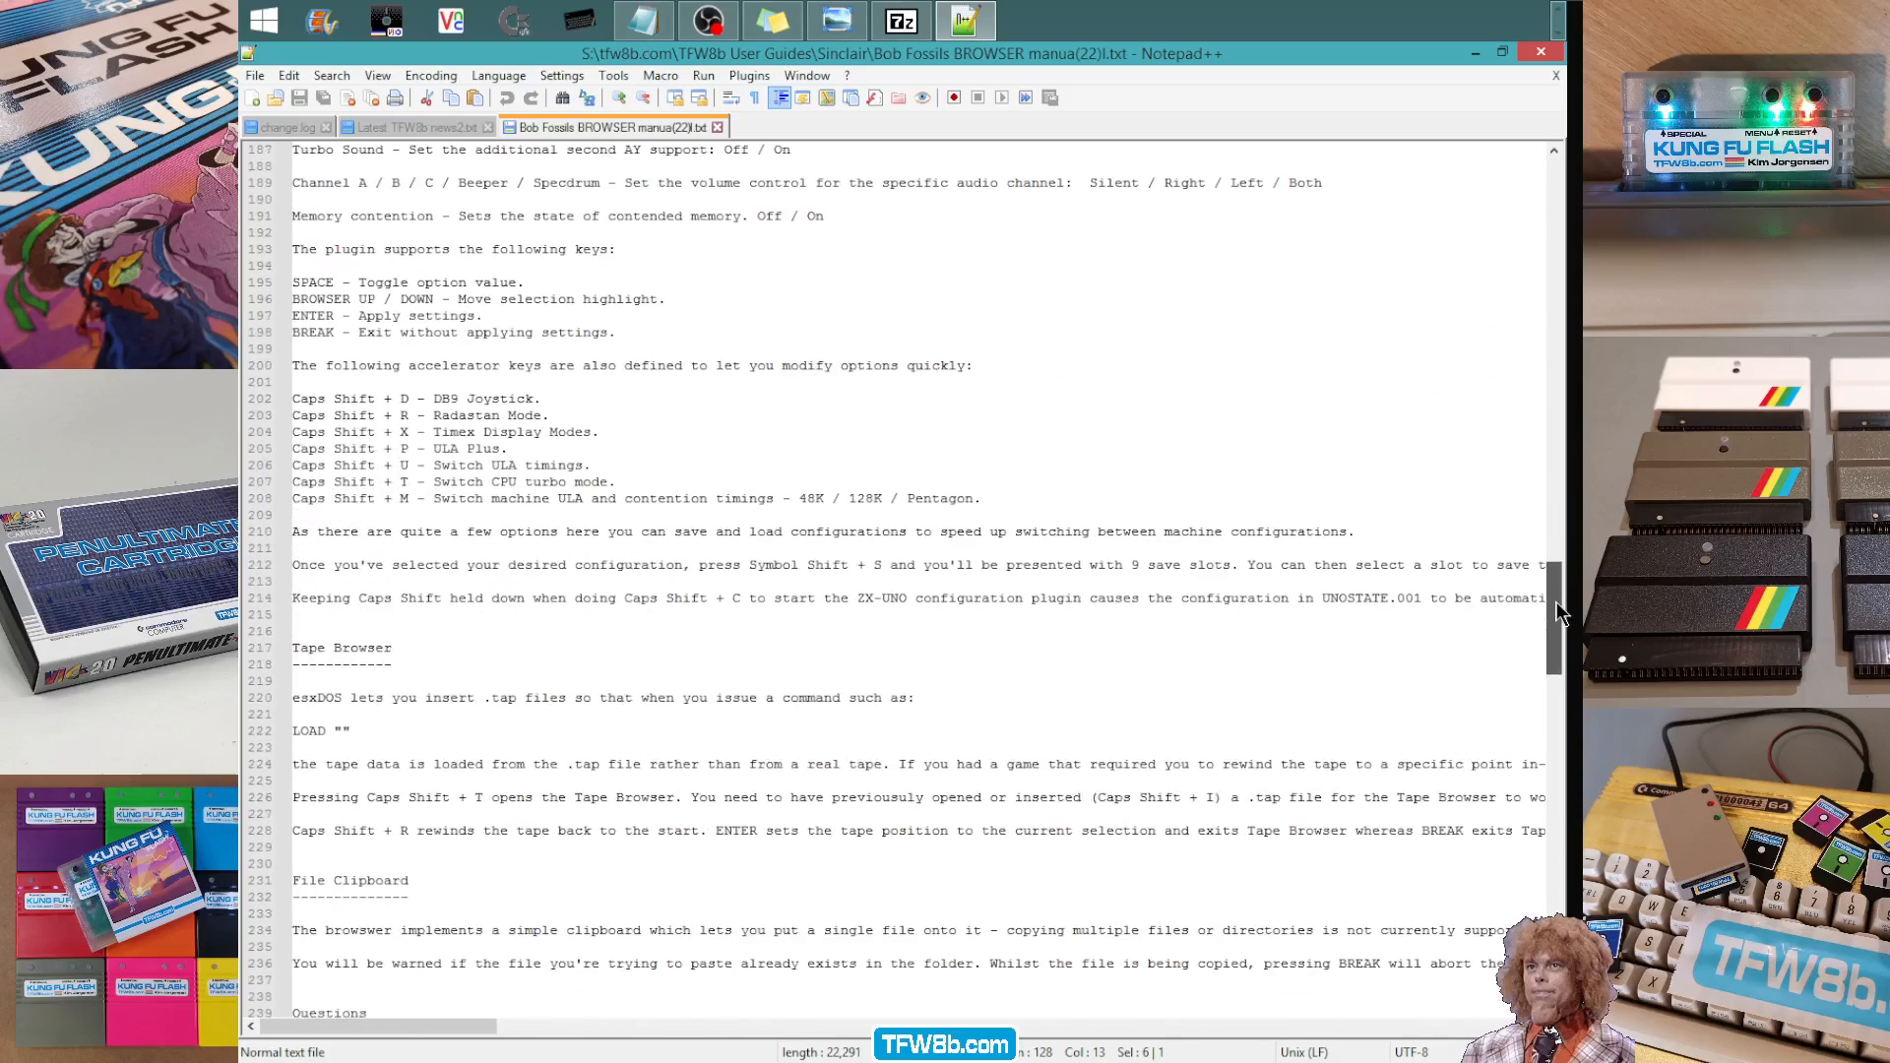
scroll(down, 3)
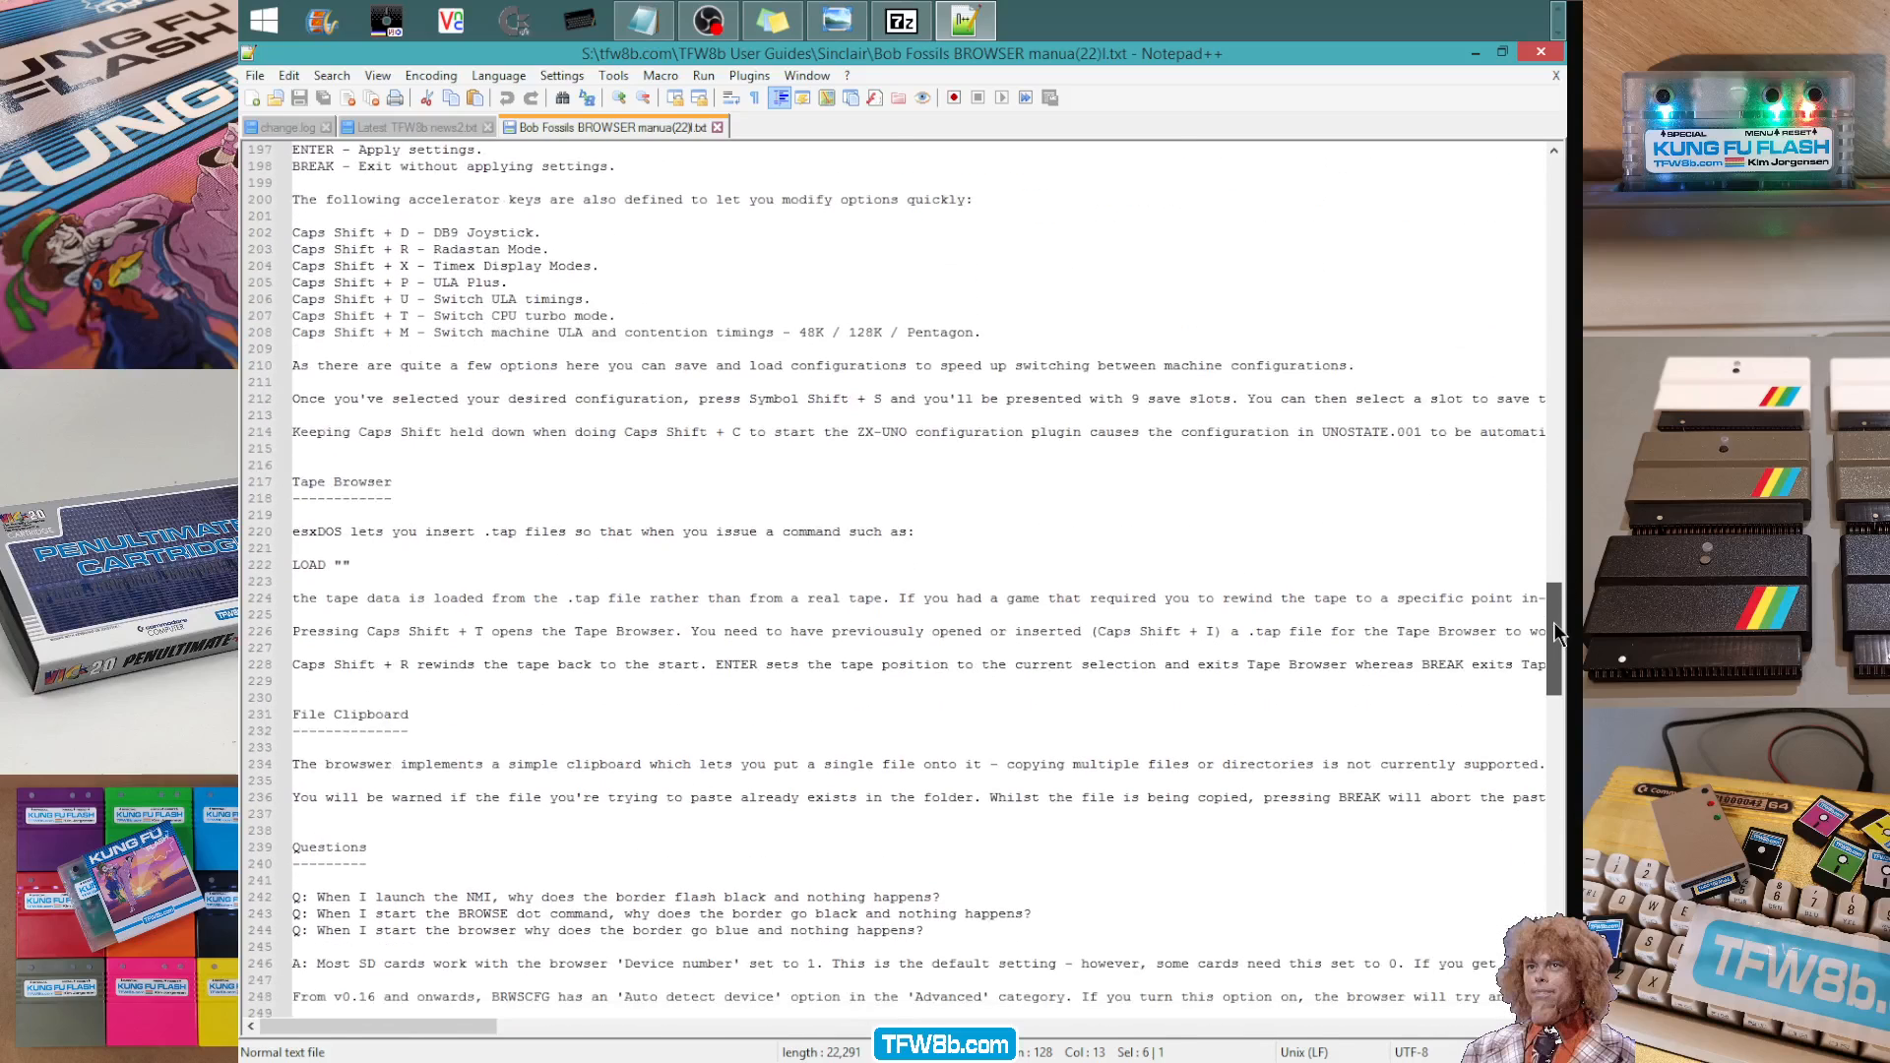